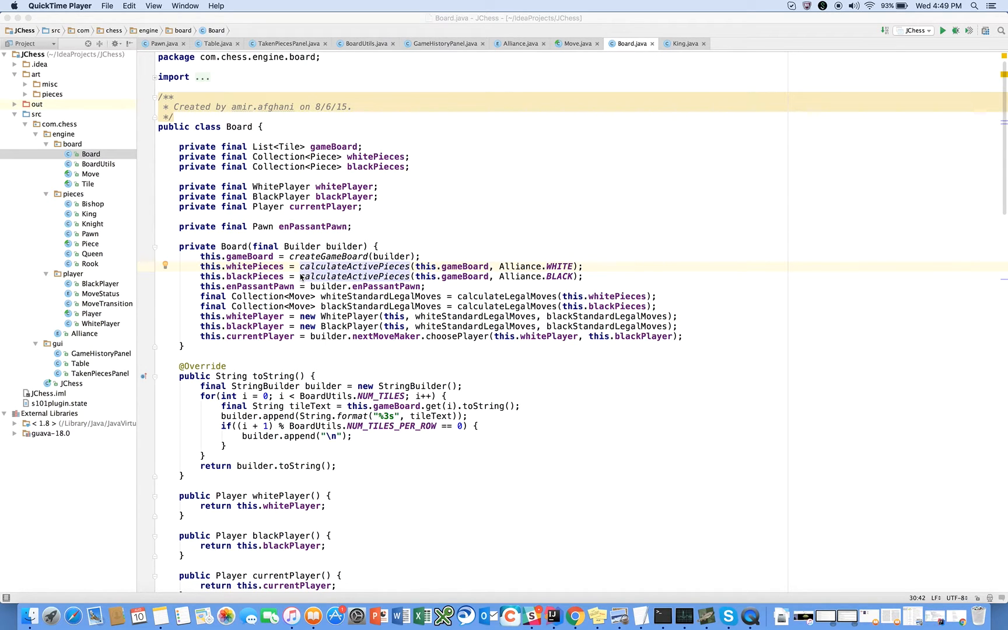
{"action": "mouse_move", "coordinate": [575, 616]}
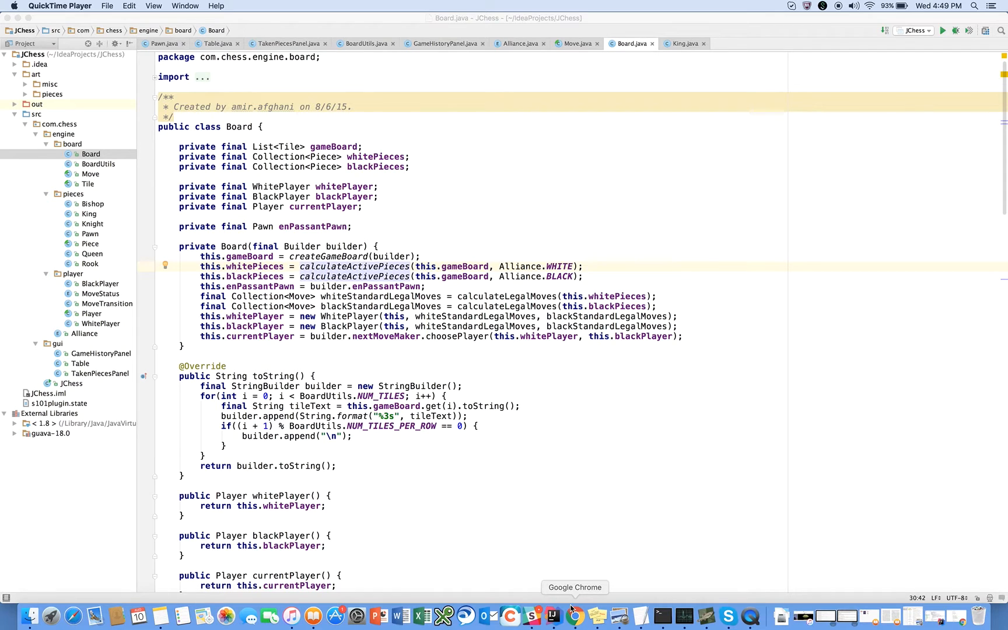
Select the Board class and use Navigate > Test to look for its tests, finding none
{"action": "left_click", "coordinate": [577, 618]}
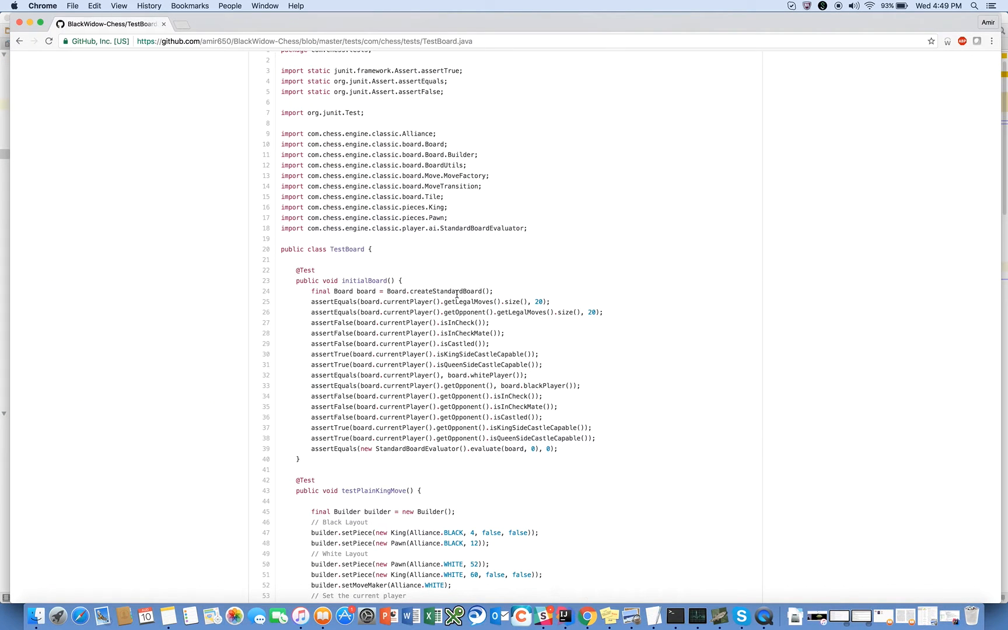
{"action": "mouse_move", "coordinate": [256, 67]}
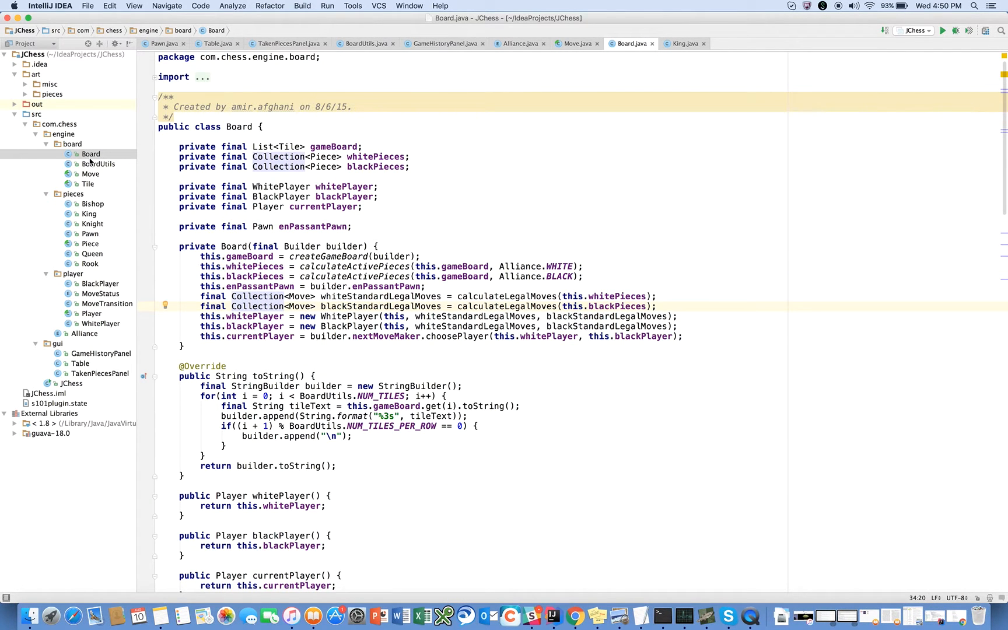
{"action": "left_click", "coordinate": [91, 154]}
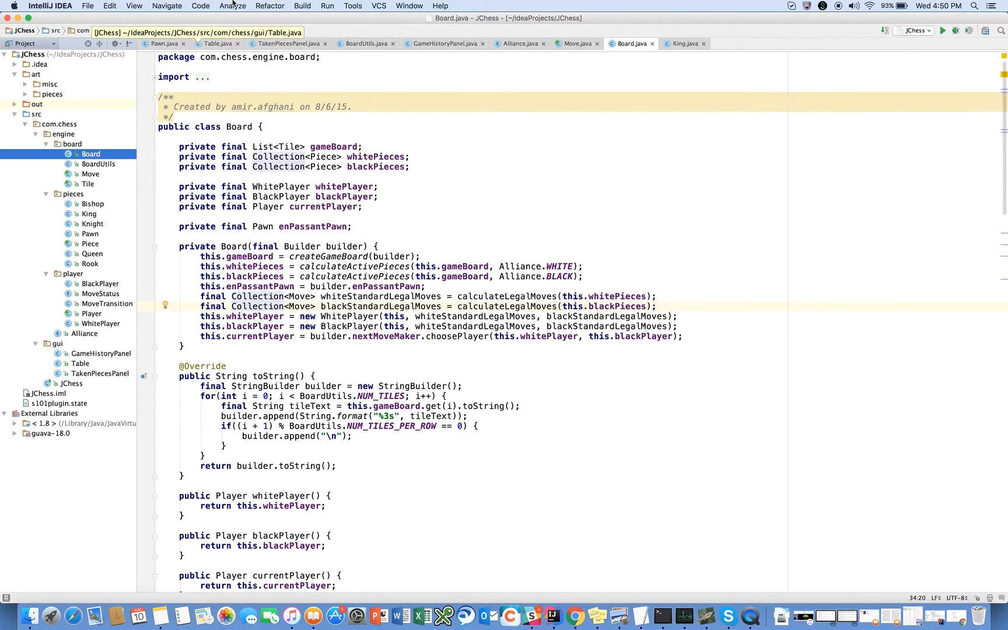
{"action": "left_click", "coordinate": [232, 5]}
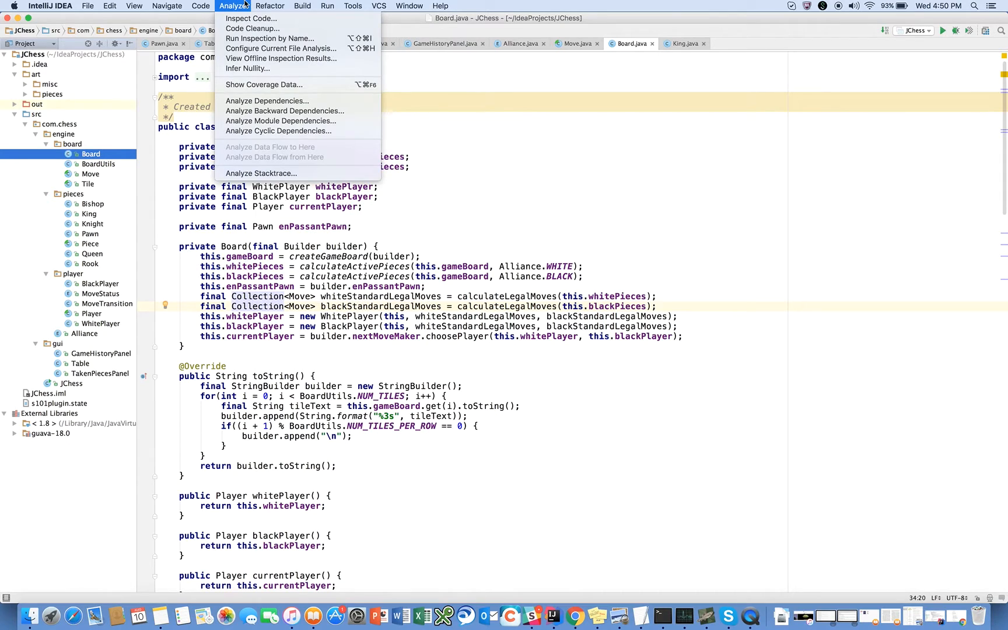
{"action": "left_click", "coordinate": [166, 6]}
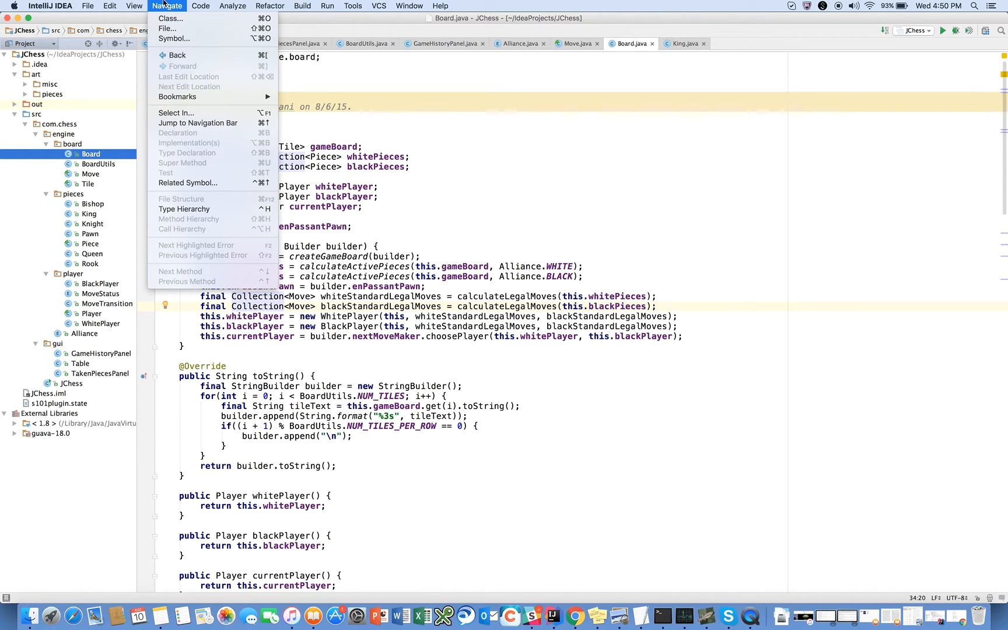
{"action": "left_click", "coordinate": [167, 6]}
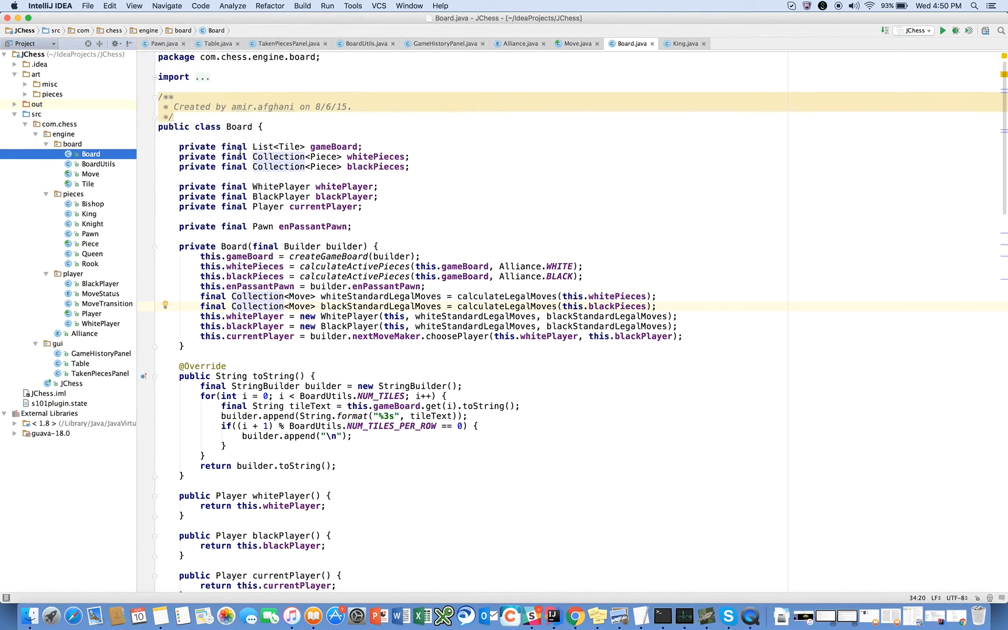
{"action": "left_click", "coordinate": [167, 6]}
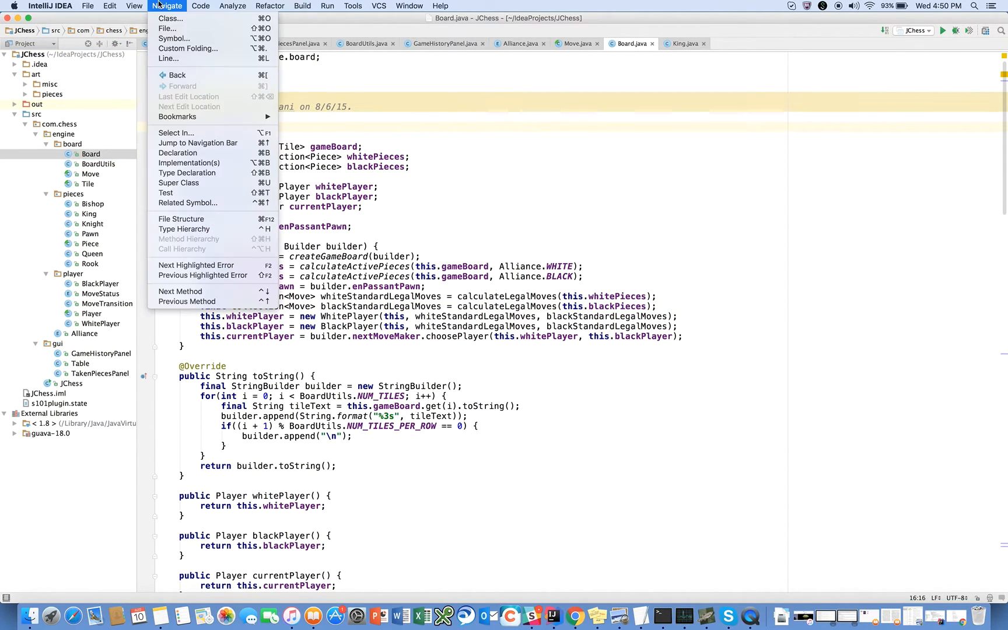
{"action": "mouse_move", "coordinate": [166, 193]}
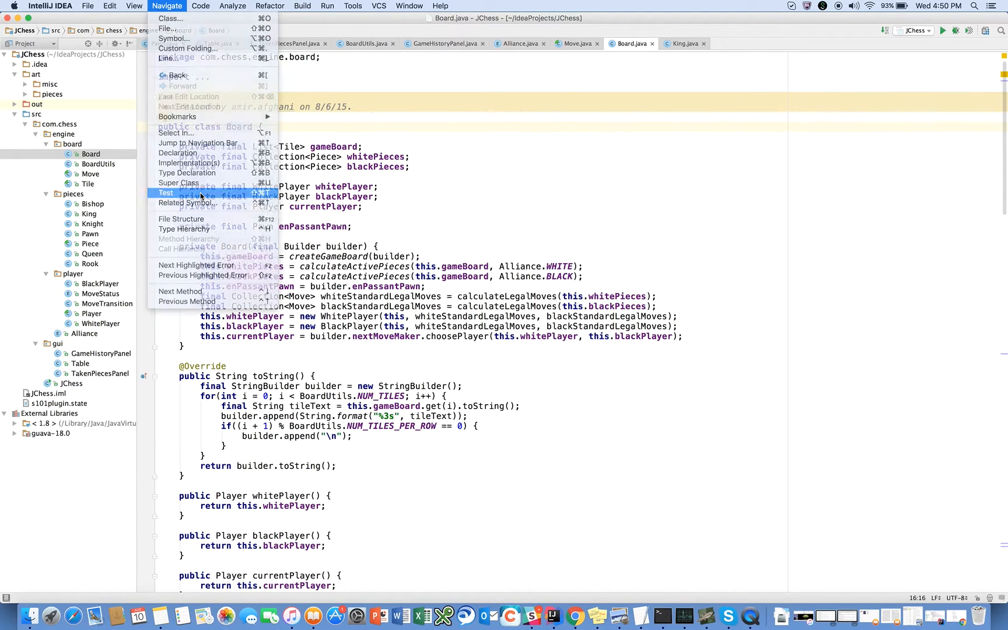
{"action": "left_click", "coordinate": [165, 192]}
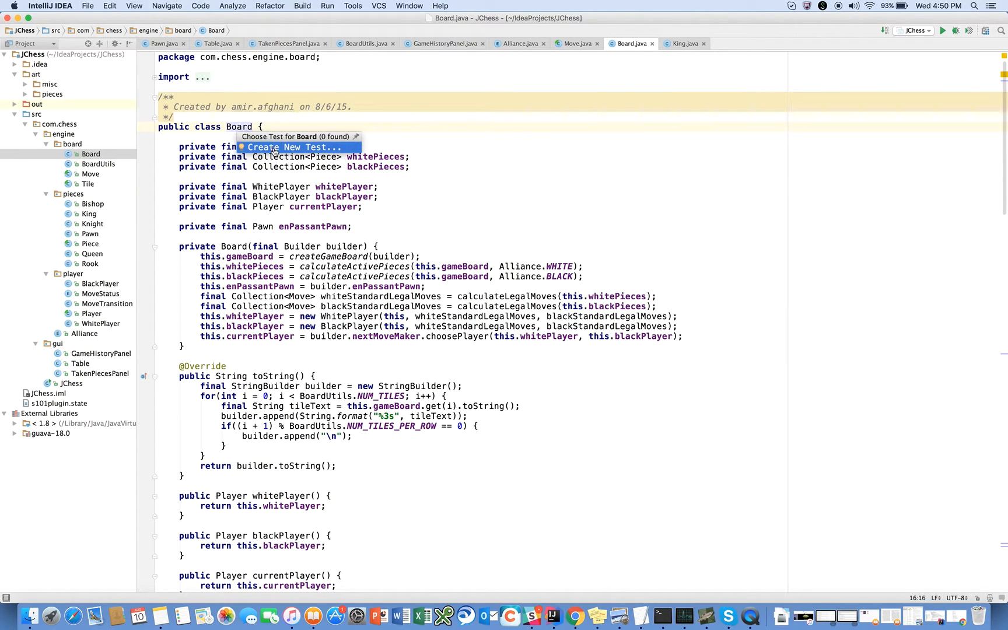
Create a new Board test using JUnit4 and add JUnit4 from the IntelliJ distribution
{"action": "left_click", "coordinate": [293, 147]}
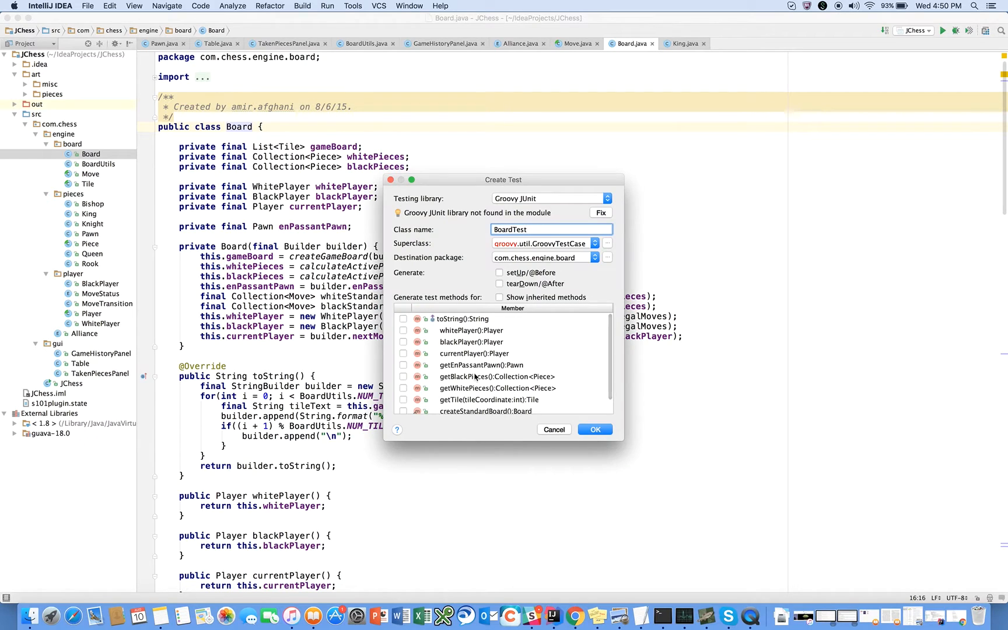
{"action": "left_click", "coordinate": [592, 243]}
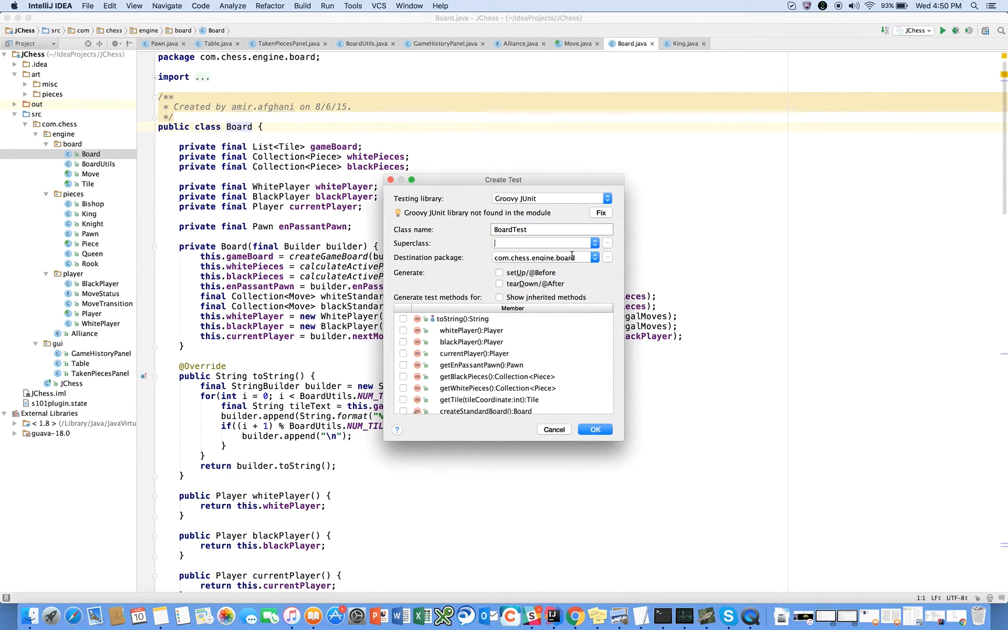
{"action": "mouse_move", "coordinate": [539, 209]}
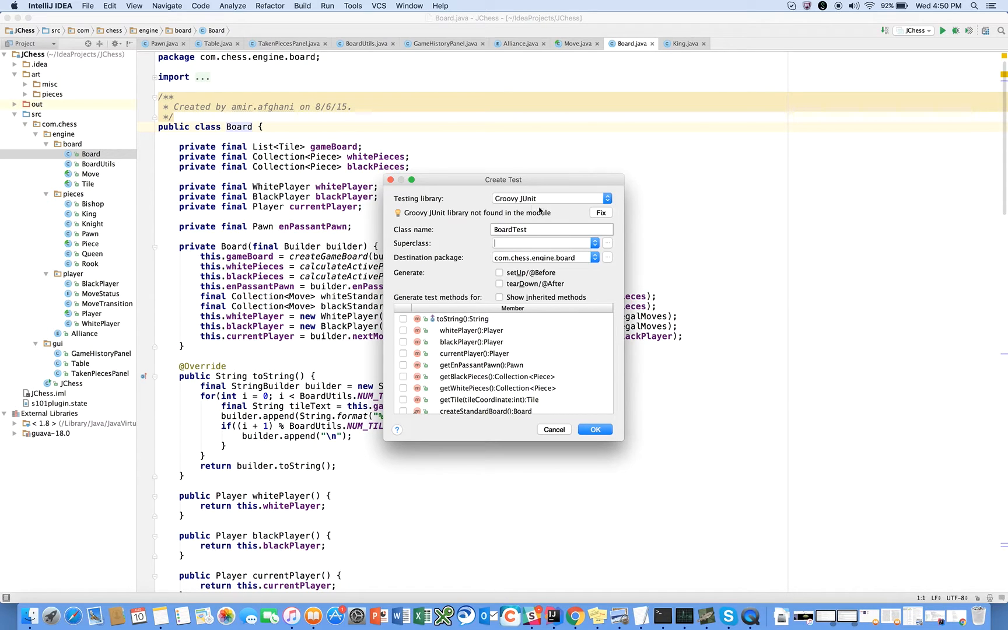
{"action": "left_click", "coordinate": [607, 198]}
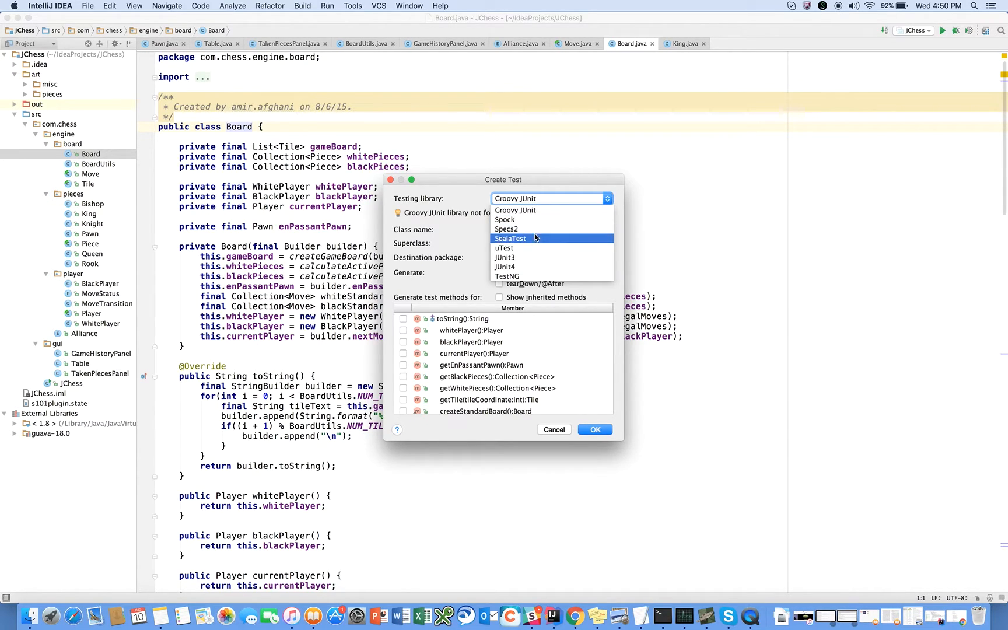
{"action": "left_click", "coordinate": [505, 267]}
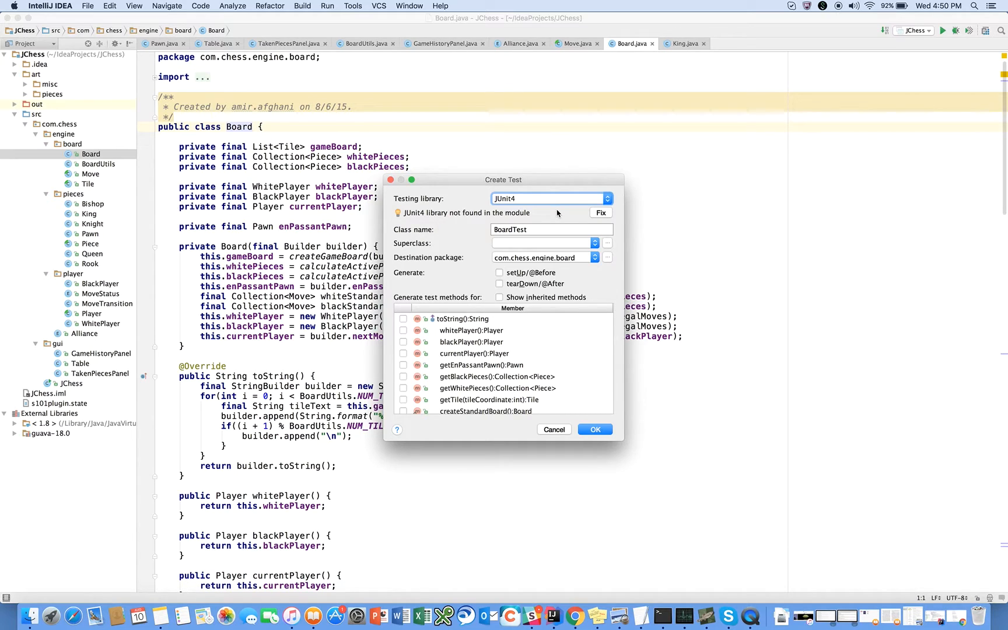
{"action": "left_click", "coordinate": [599, 212]}
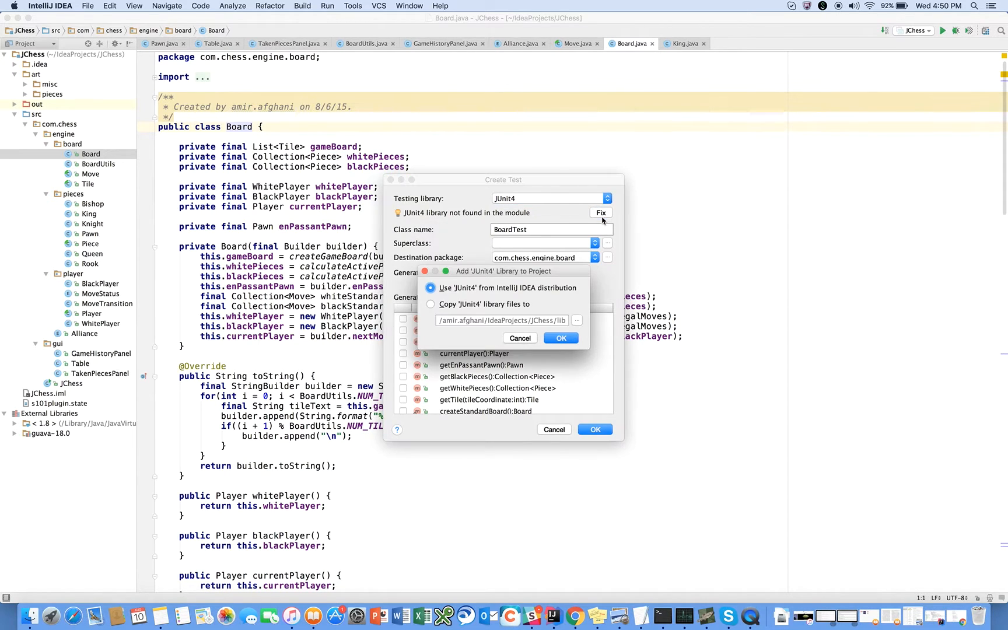
{"action": "mouse_move", "coordinate": [505, 325]}
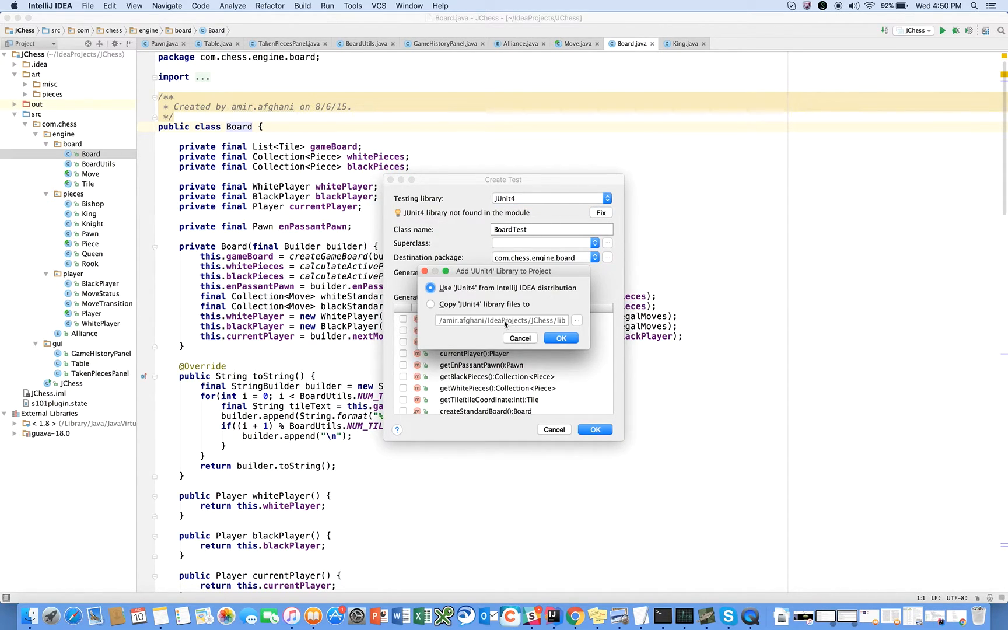
{"action": "left_click", "coordinate": [559, 338]}
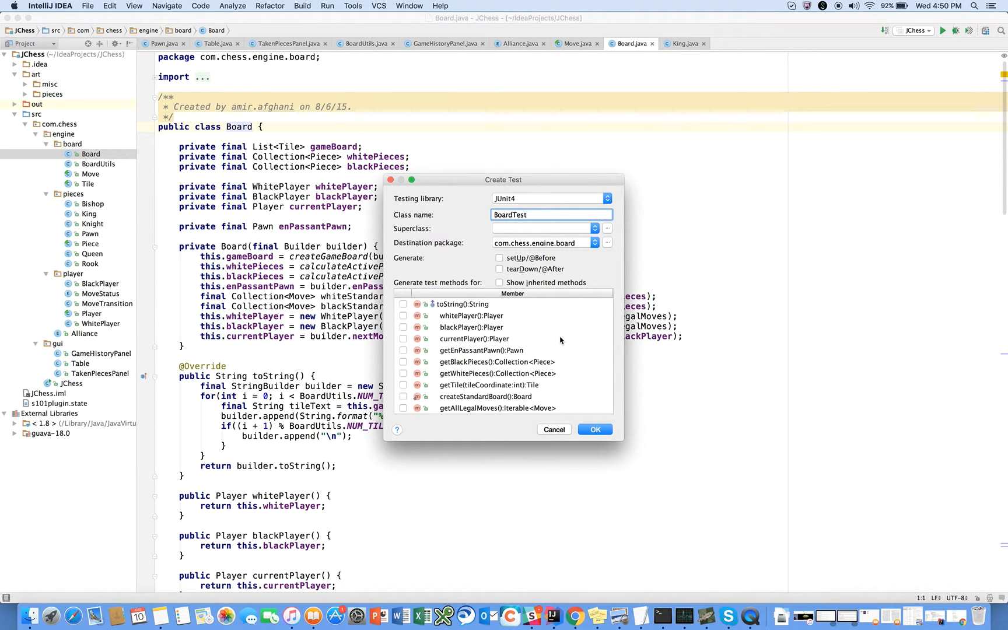
{"action": "mouse_move", "coordinate": [532, 255]}
{"action": "type", "text": ".tests"}
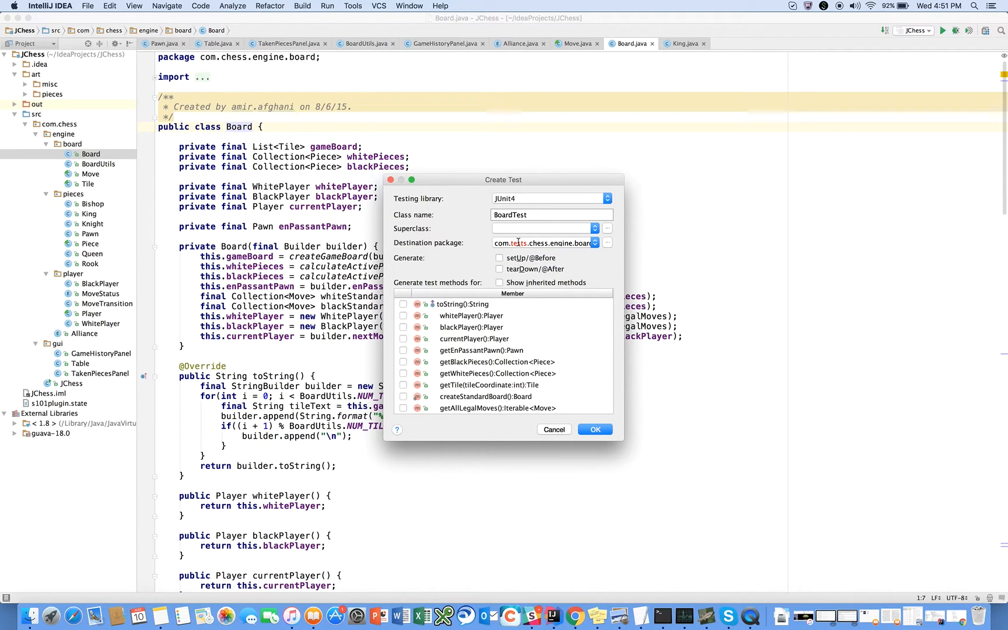
Browse destination packages, cancel the chooser, and create BoardTest in com.tests.chess.engine.board
{"action": "left_click", "coordinate": [607, 243]}
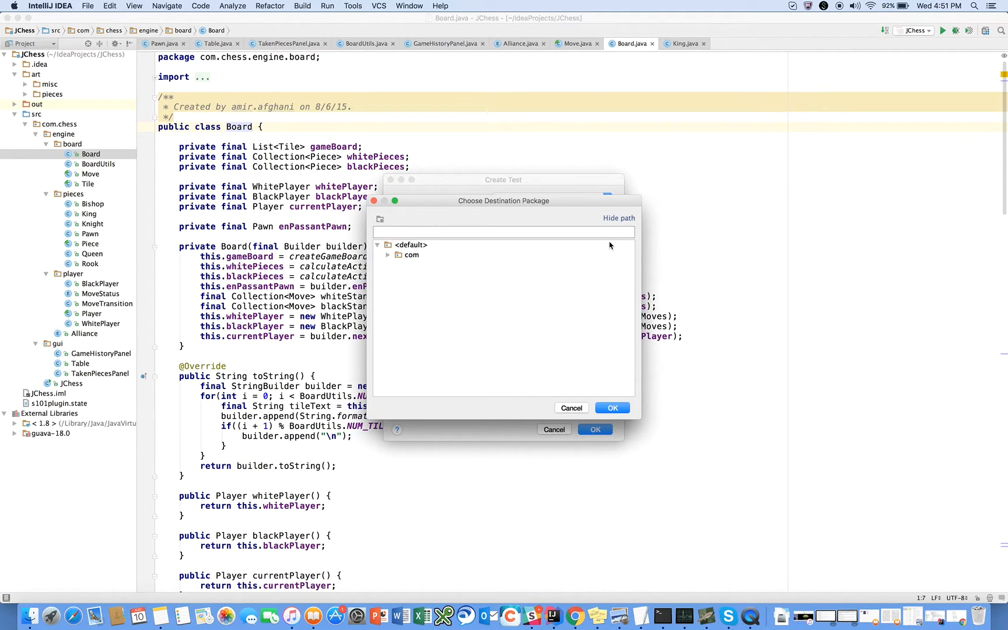
{"action": "left_click", "coordinate": [388, 256]}
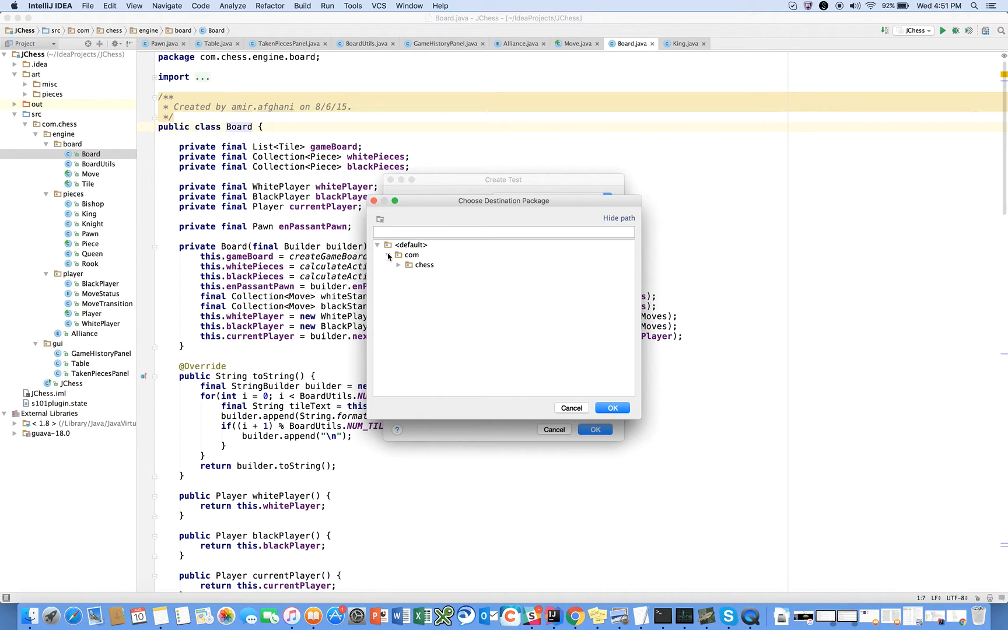
{"action": "left_click", "coordinate": [412, 255]}
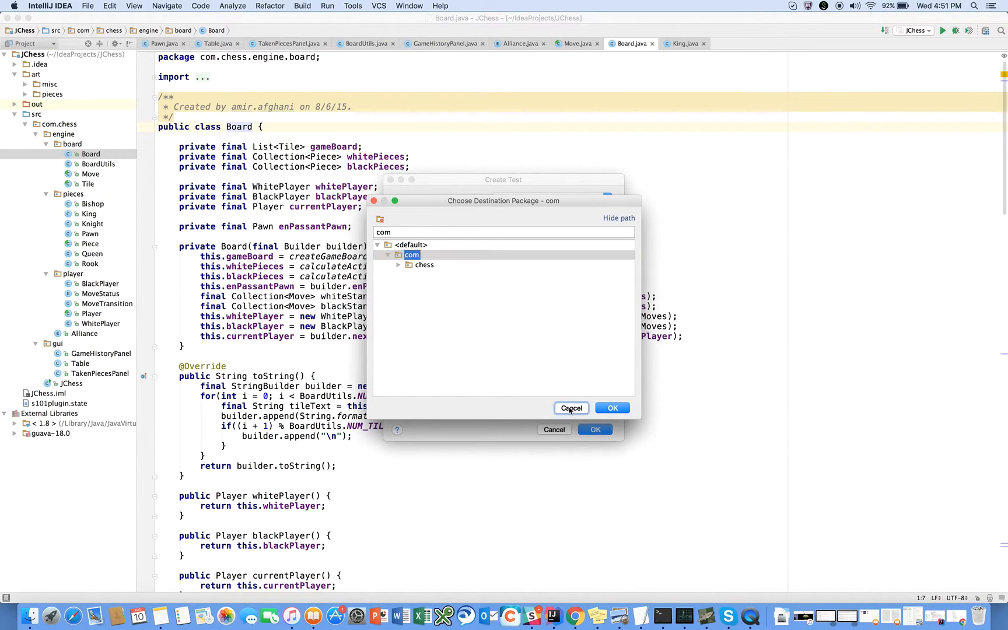
{"action": "left_click", "coordinate": [610, 408]}
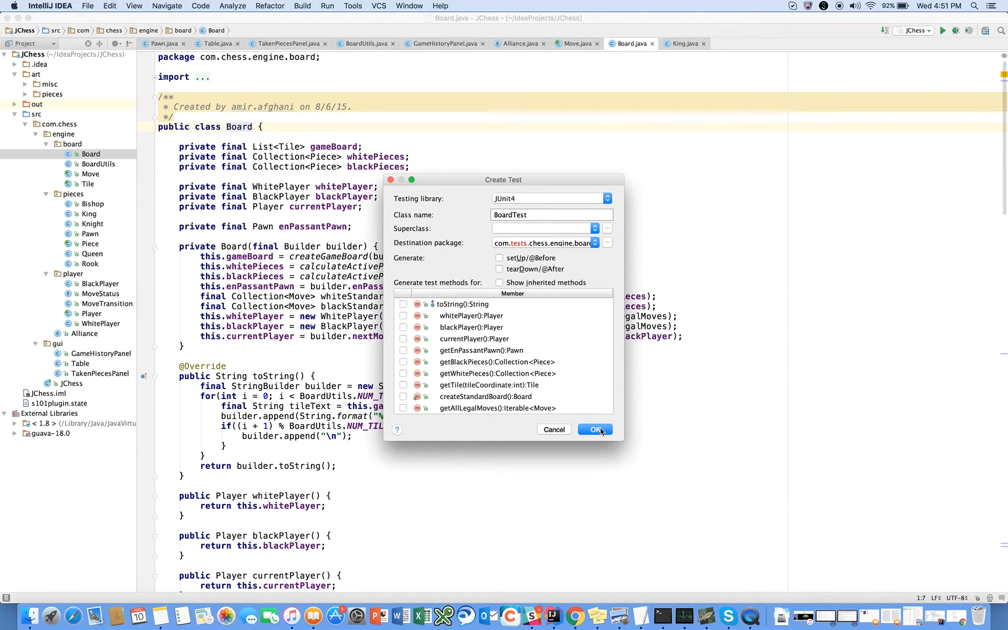
{"action": "left_click", "coordinate": [593, 429]}
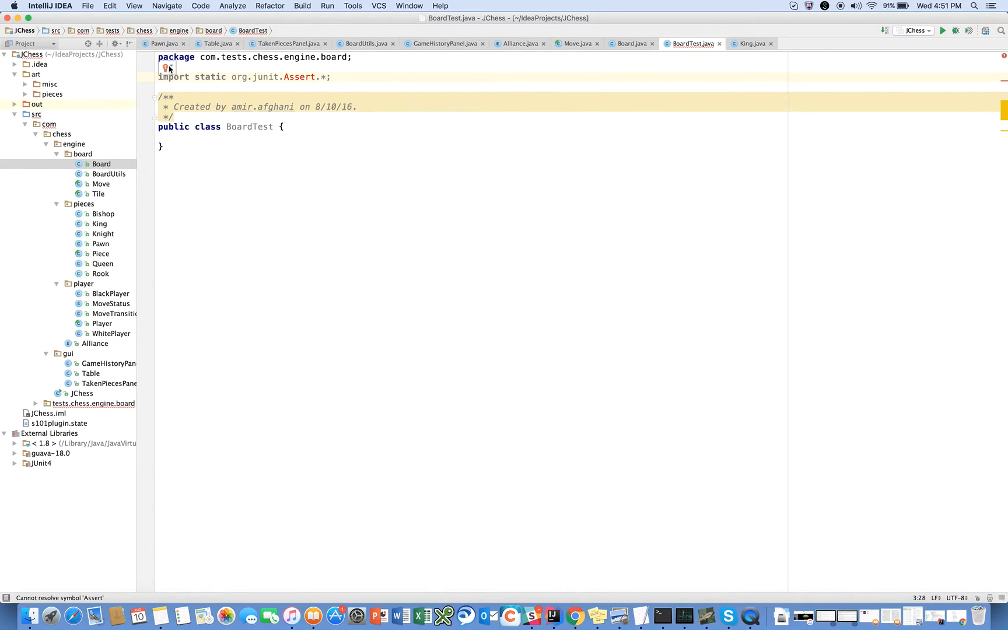
Add the JUnit4 library to the module classpath so the Assert import resolves
{"action": "left_click", "coordinate": [167, 67]}
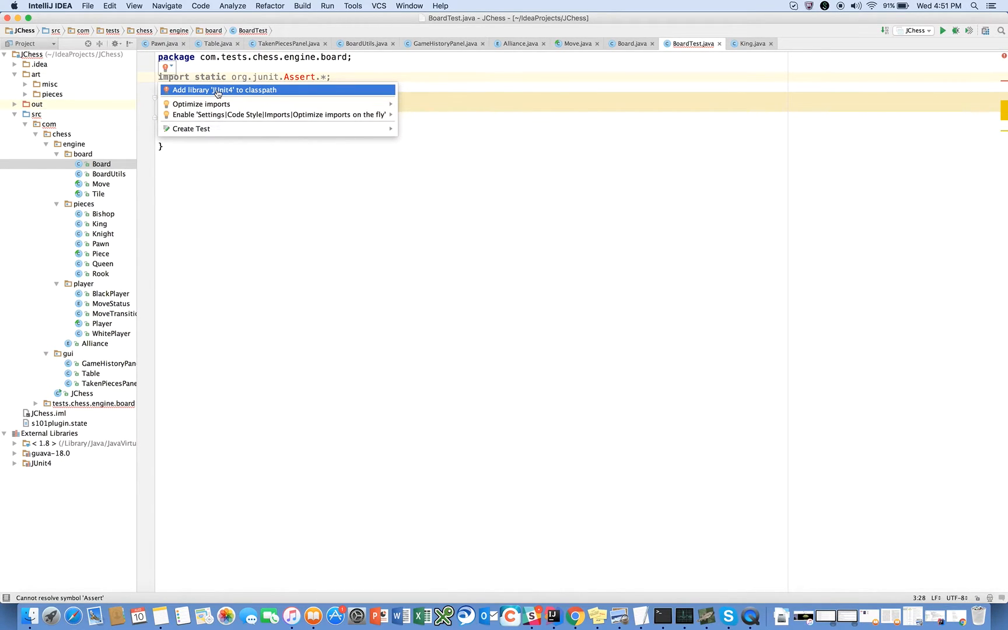
{"action": "left_click", "coordinate": [223, 90]}
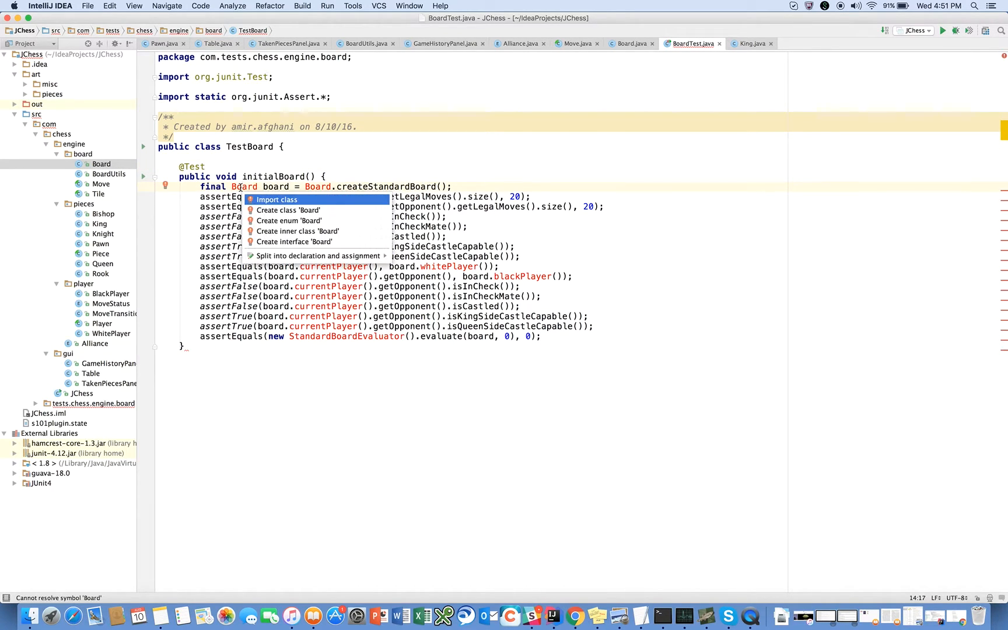
Import Board into the test and comment out the castling and StandardBoardEvaluator assertions
{"action": "left_click", "coordinate": [276, 199]}
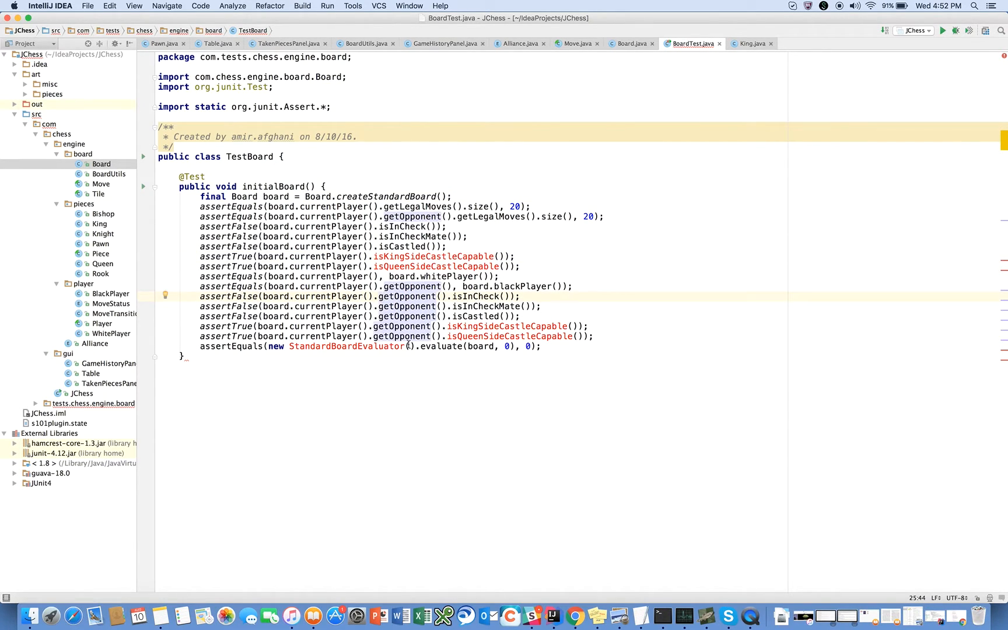
{"action": "mouse_move", "coordinate": [417, 256]}
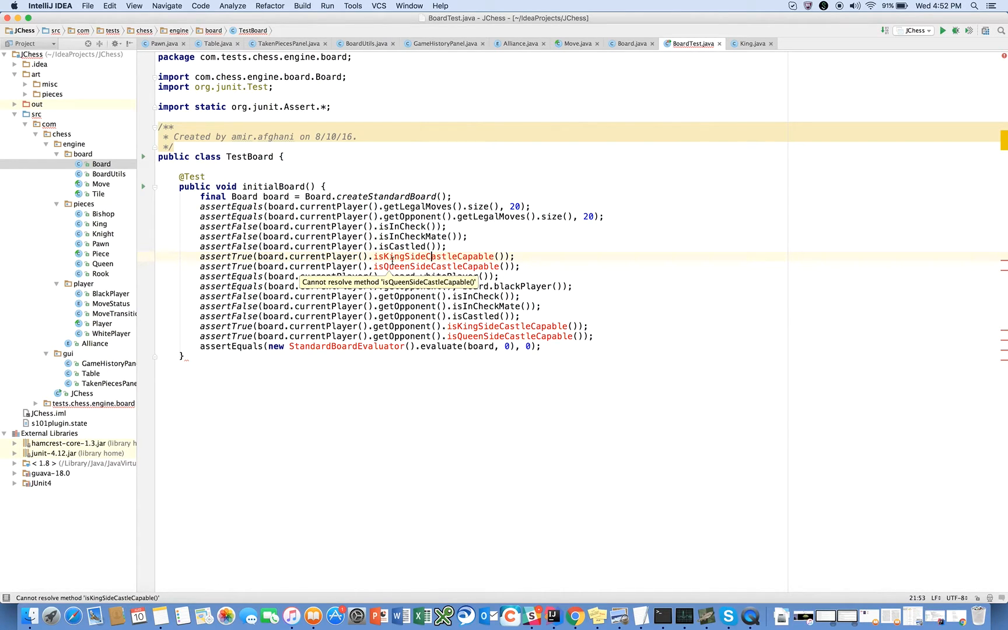
{"action": "mouse_move", "coordinate": [531, 277]}
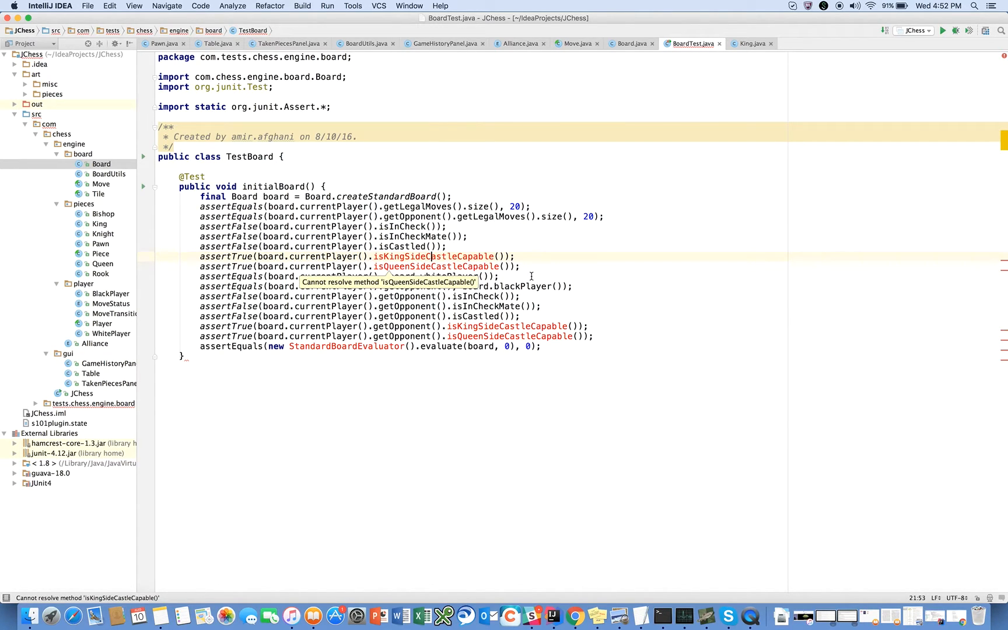
{"action": "mouse_move", "coordinate": [571, 285]}
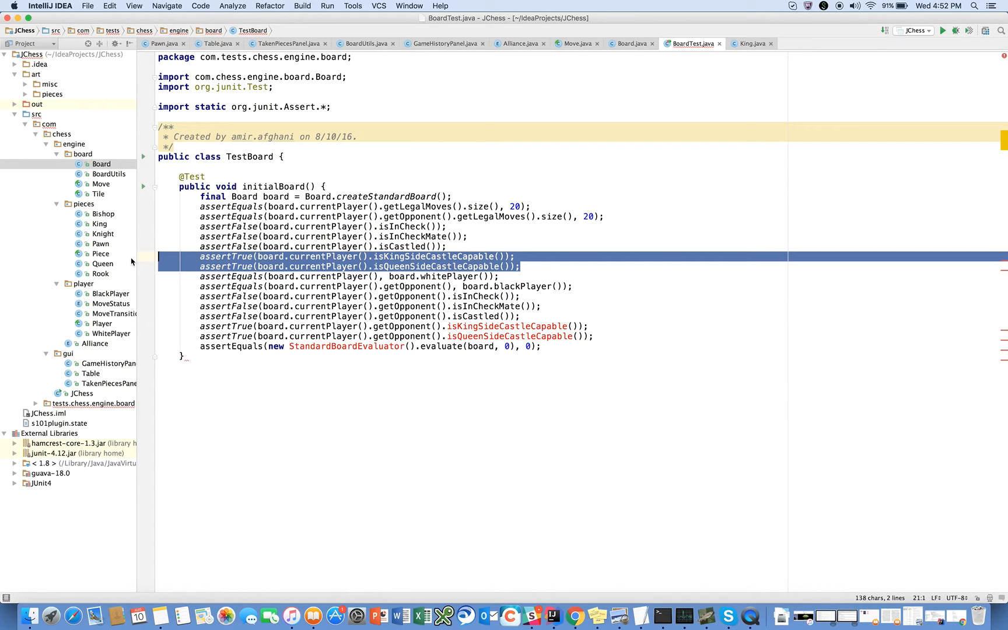
{"action": "key", "text": "cmd+/"}
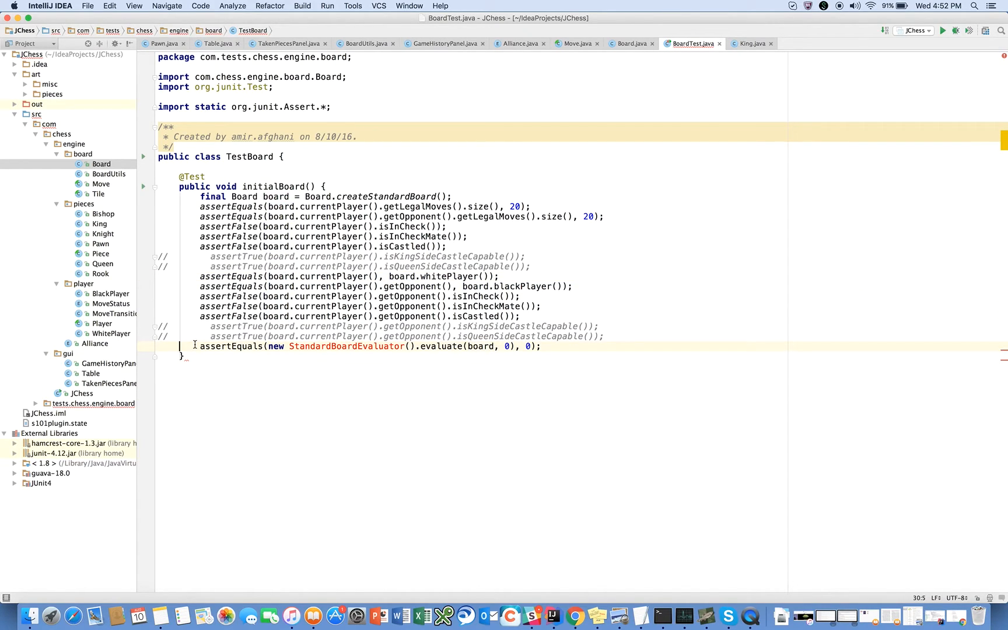
{"action": "key", "text": "cmd+/"}
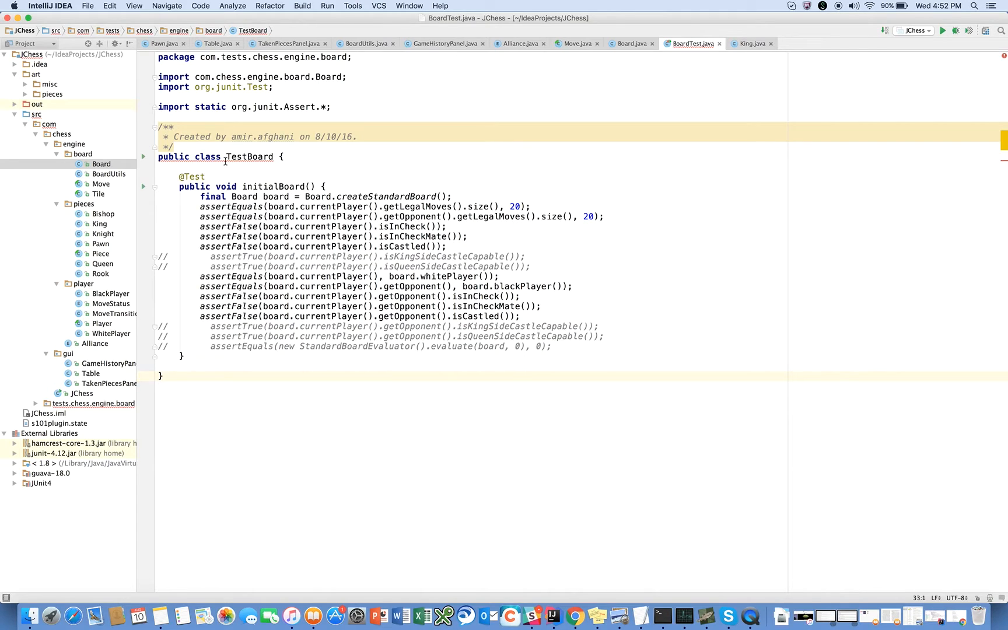
{"action": "mouse_move", "coordinate": [249, 156]}
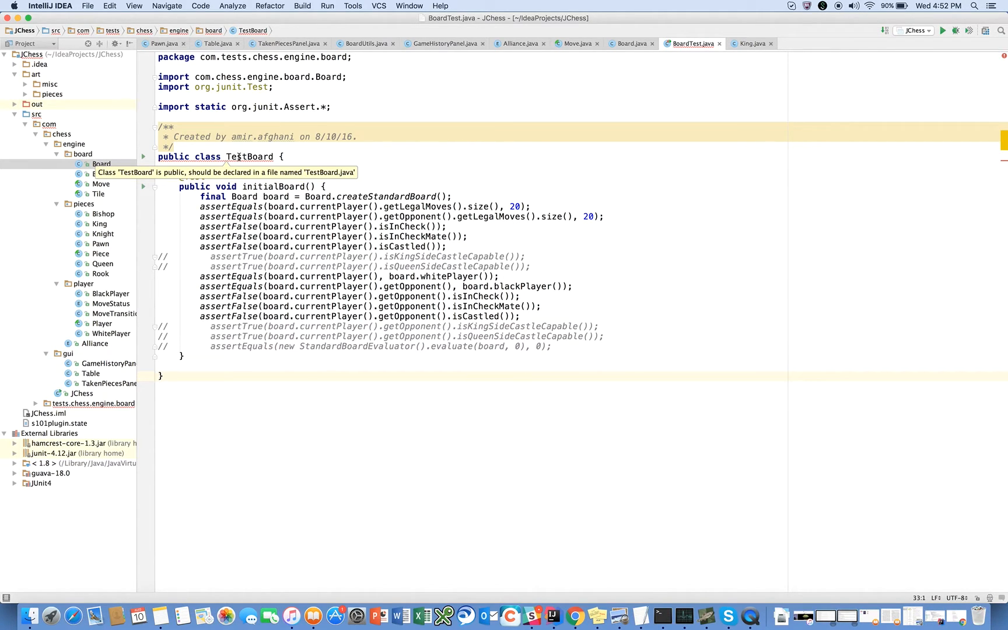
{"action": "mouse_move", "coordinate": [251, 158]}
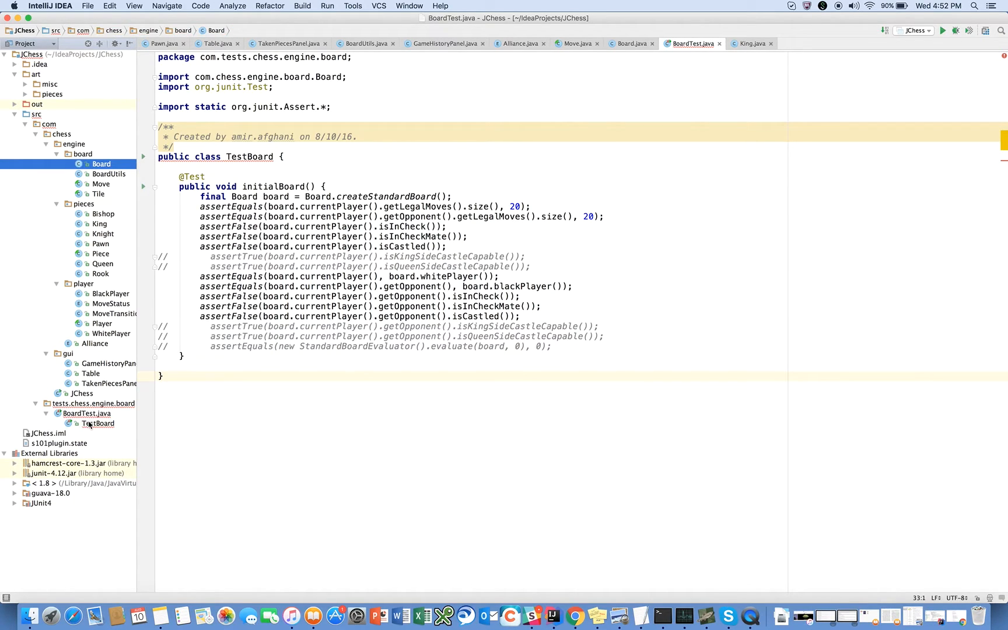
Rename the test class and its file to TestBoard via Refactor > Rename
{"action": "left_click", "coordinate": [97, 424]}
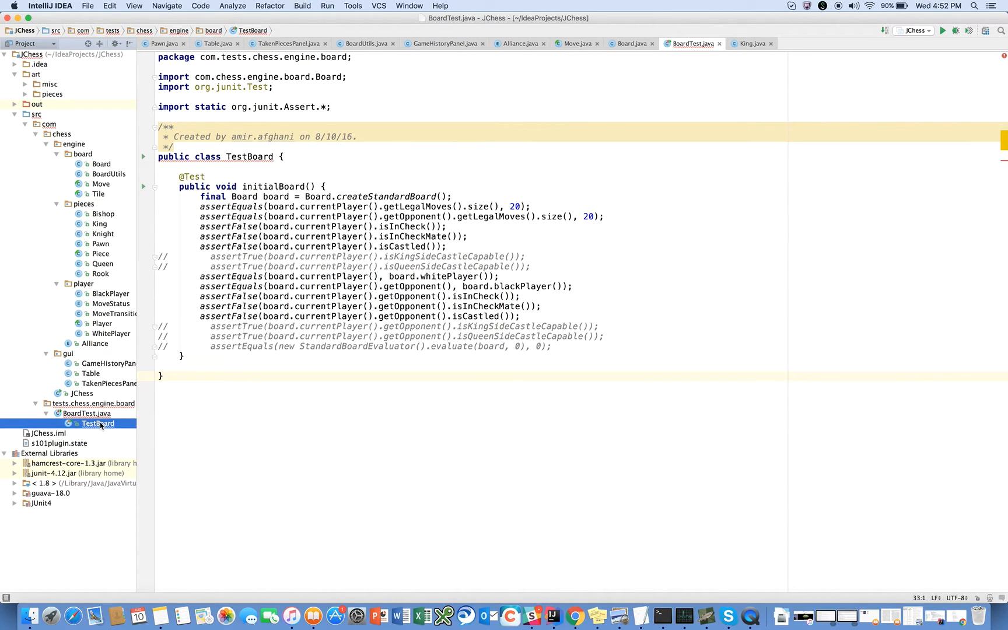
{"action": "left_click", "coordinate": [87, 413]}
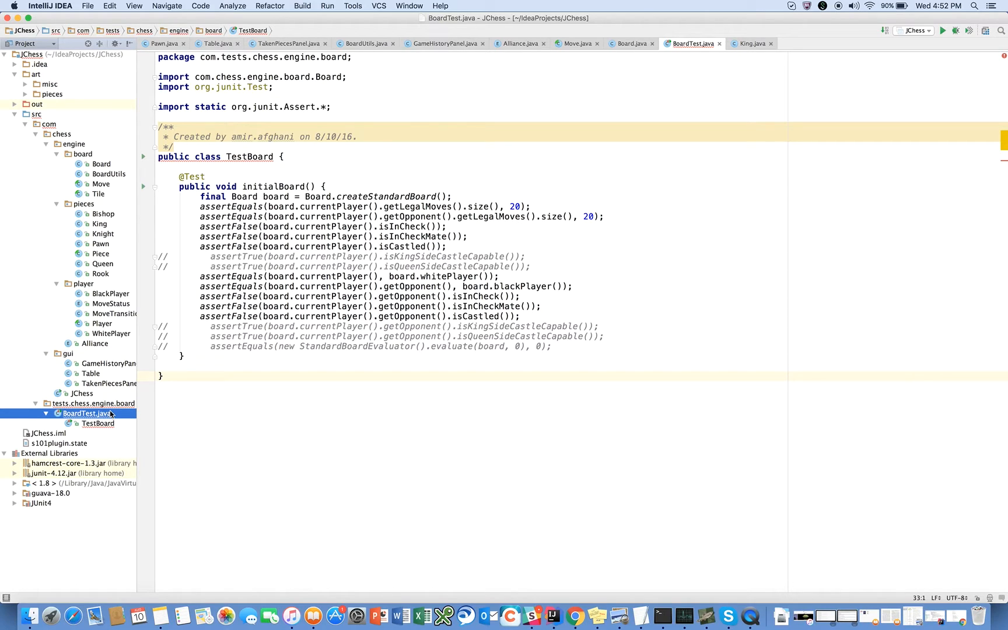
{"action": "double_click", "coordinate": [250, 157]}
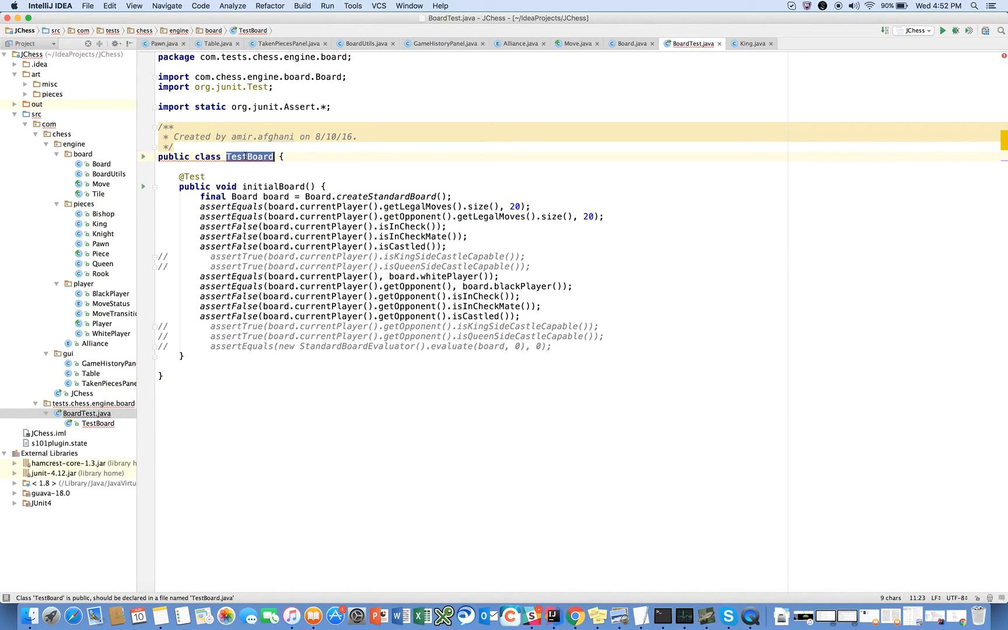
{"action": "type", "text": "BoardTest"}
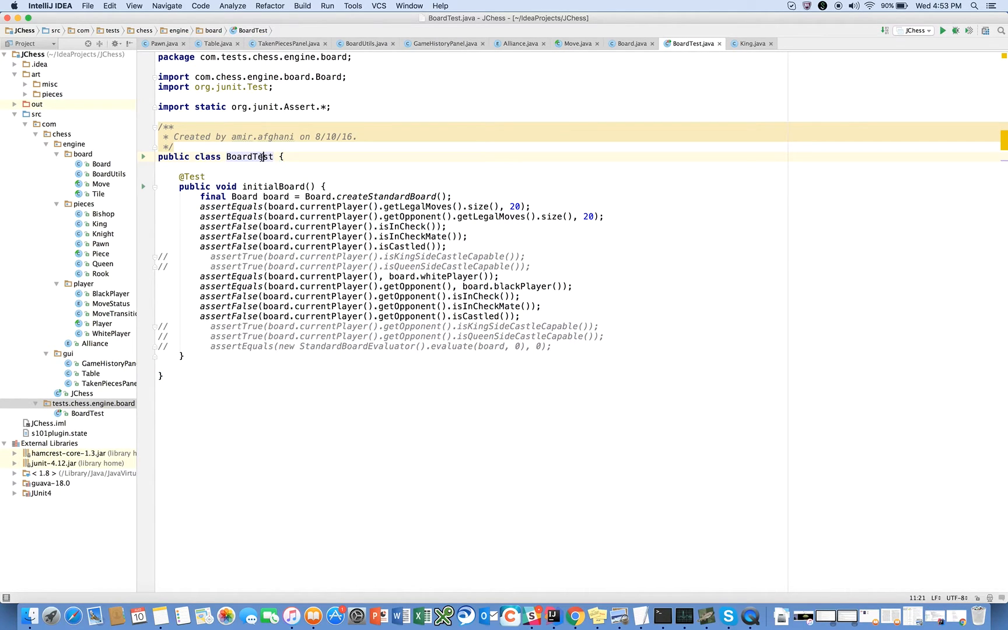
{"action": "right_click", "coordinate": [260, 156]}
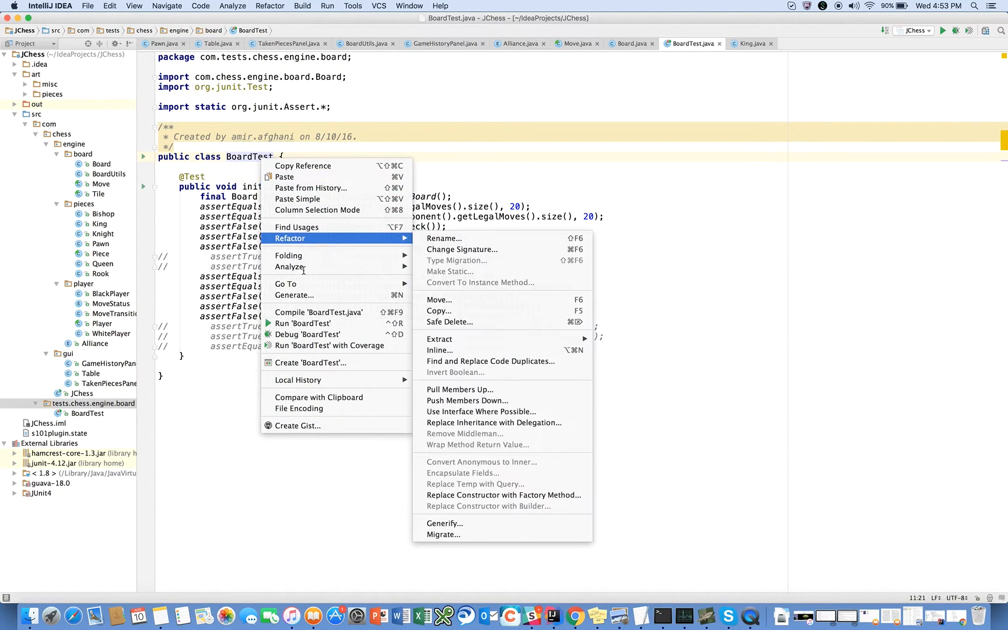
{"action": "left_click", "coordinate": [443, 238]}
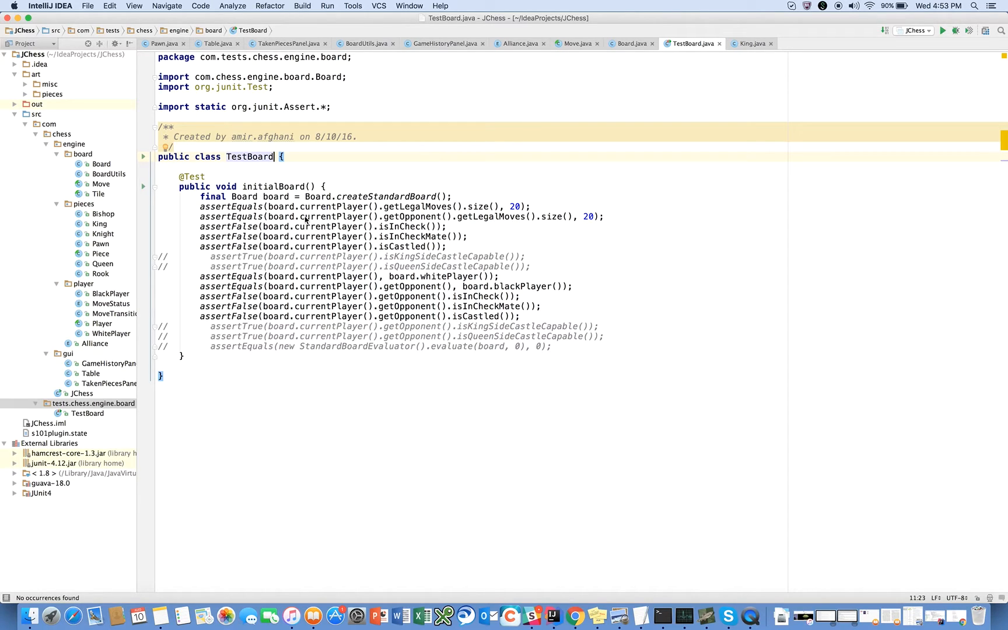
{"action": "mouse_move", "coordinate": [389, 216]}
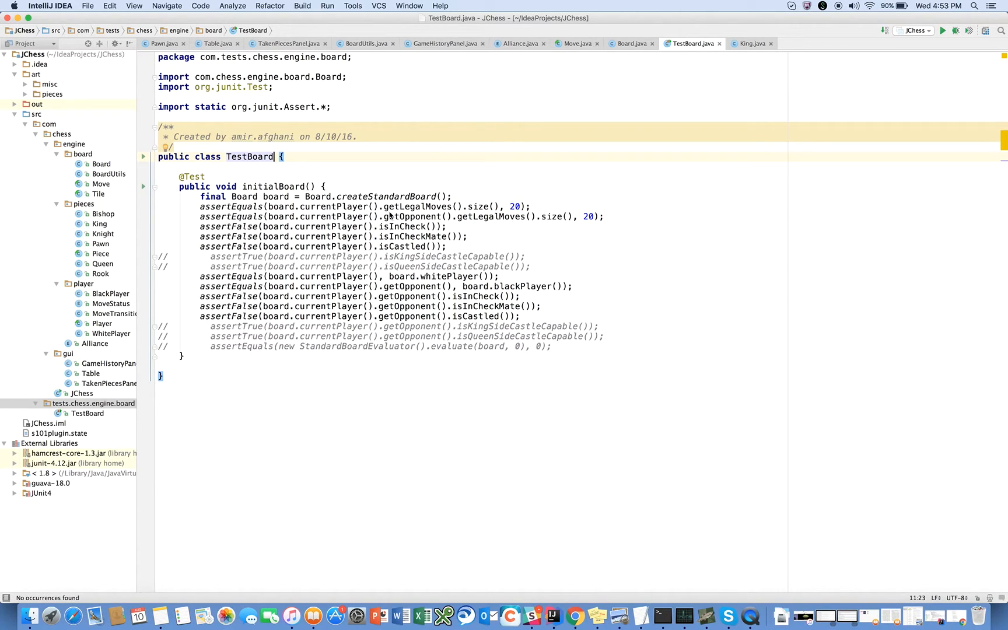
{"action": "mouse_move", "coordinate": [455, 204]}
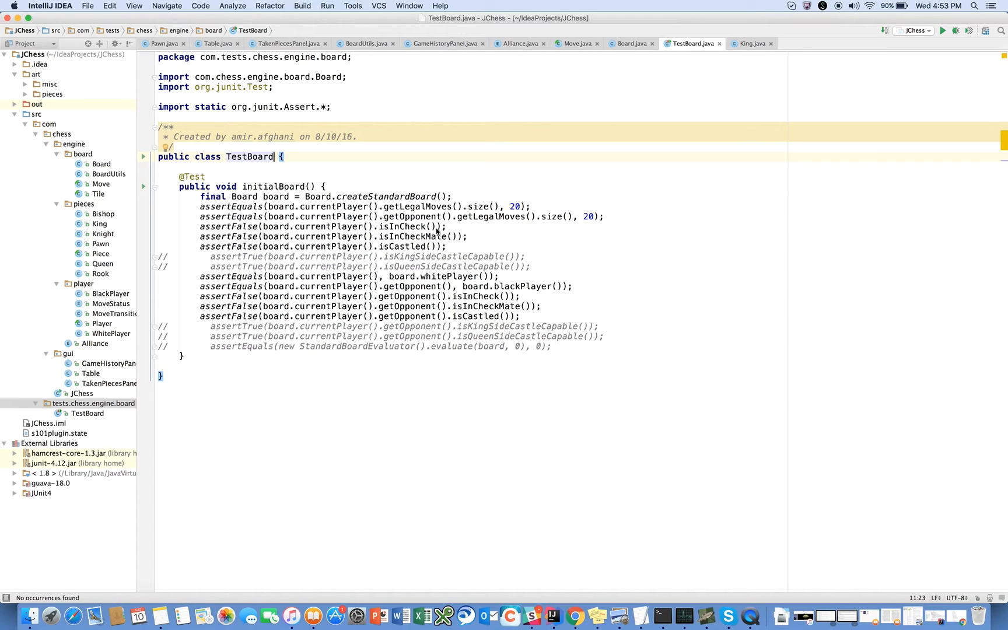
{"action": "mouse_move", "coordinate": [337, 234]}
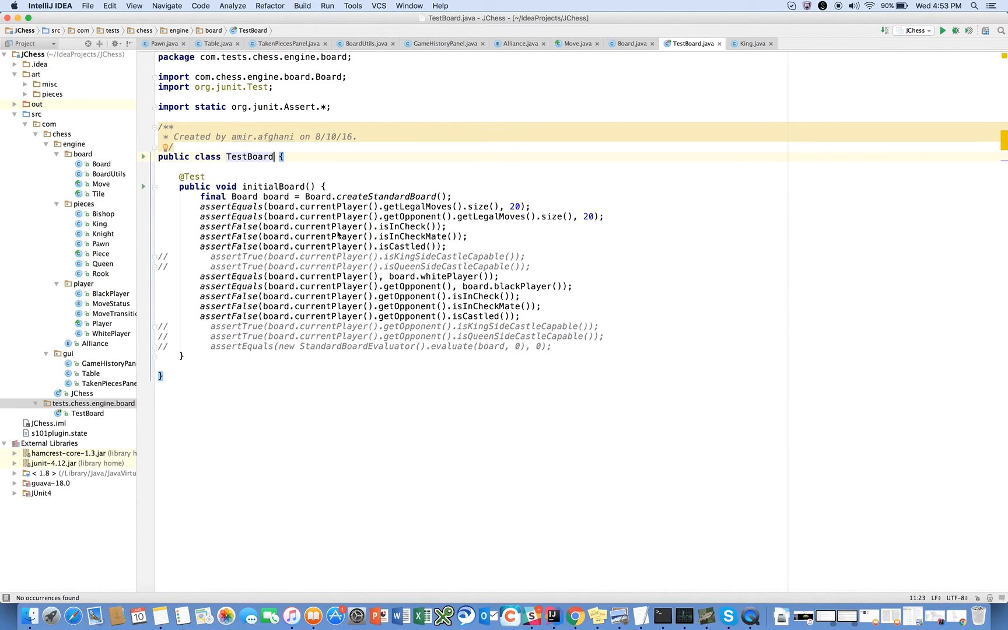
{"action": "mouse_move", "coordinate": [394, 229]}
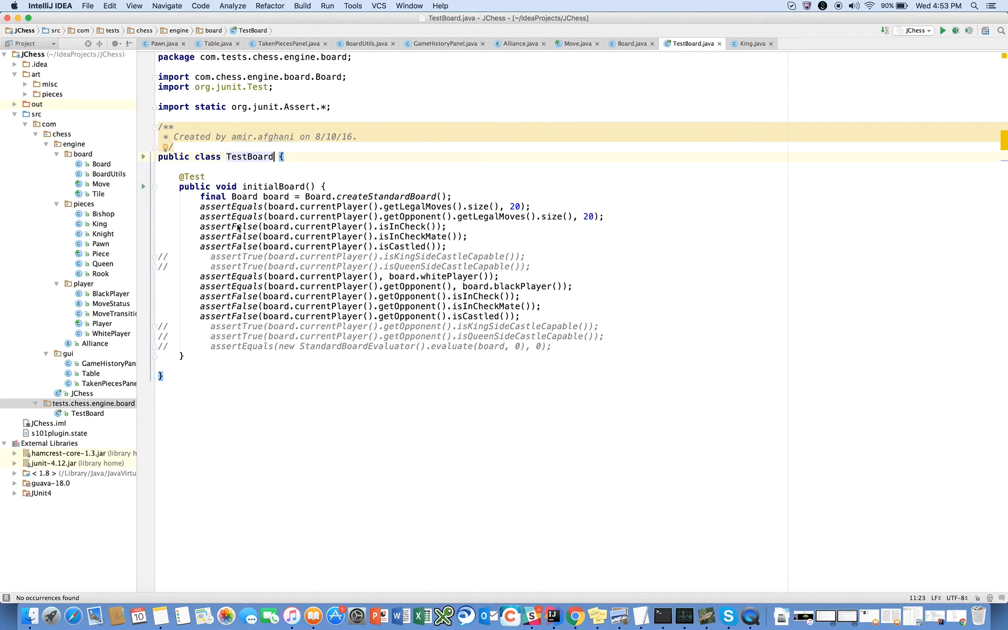
{"action": "mouse_move", "coordinate": [266, 242]}
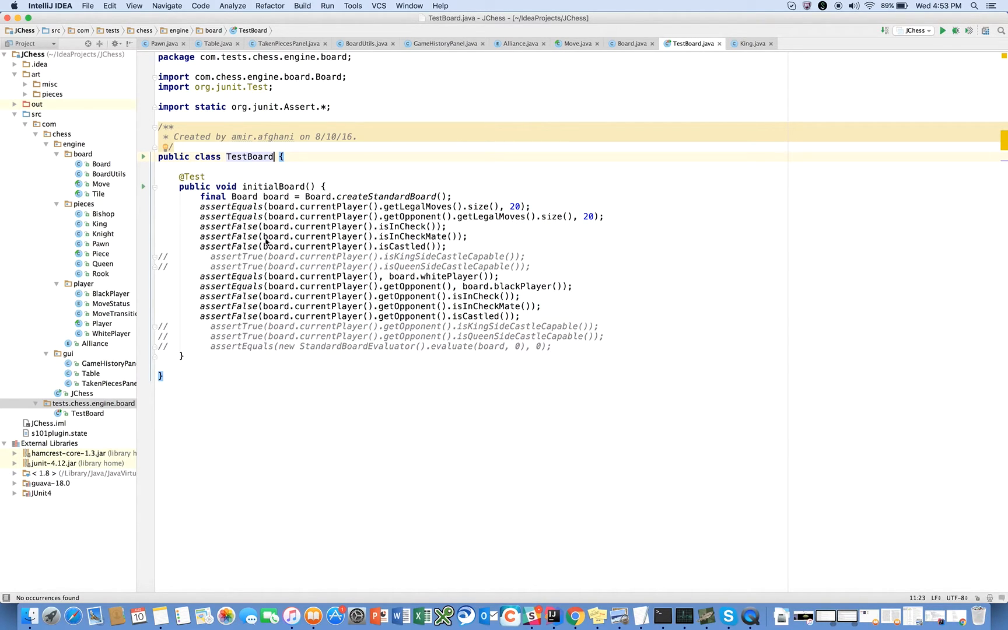
{"action": "mouse_move", "coordinate": [421, 241]}
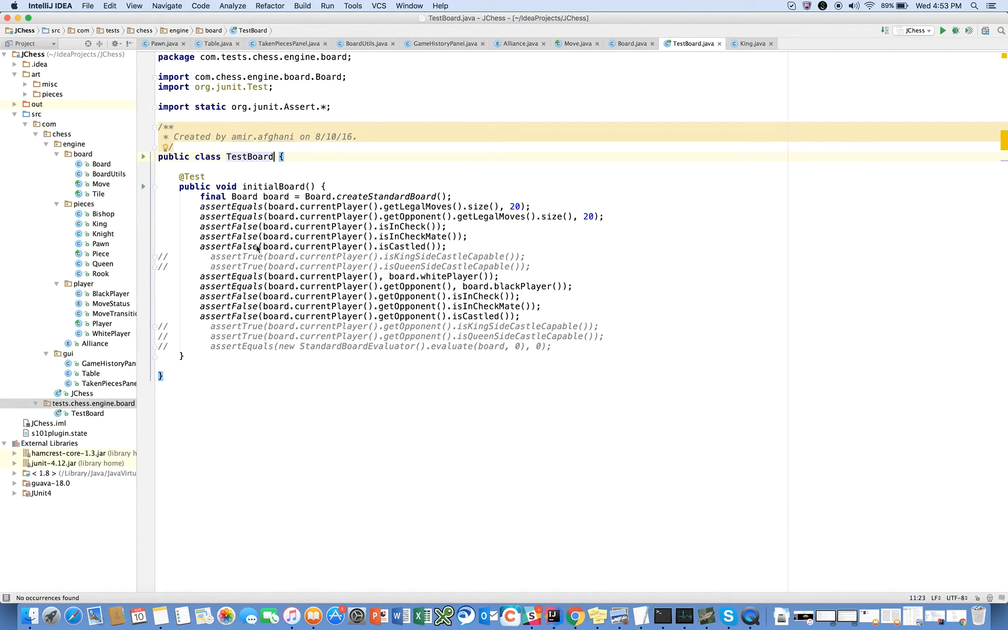
{"action": "mouse_move", "coordinate": [427, 250]}
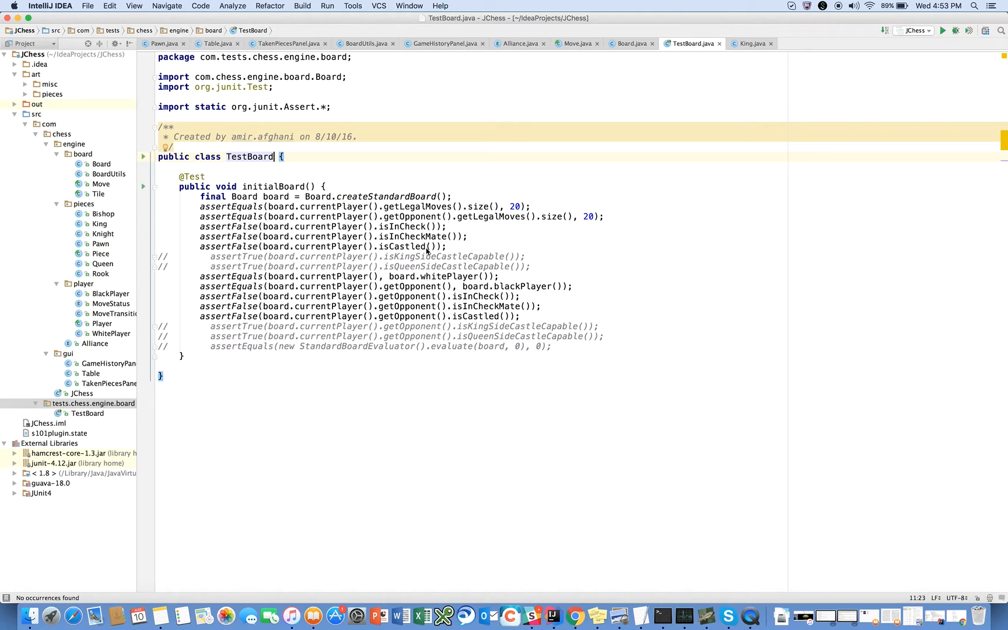
{"action": "mouse_move", "coordinate": [373, 263]}
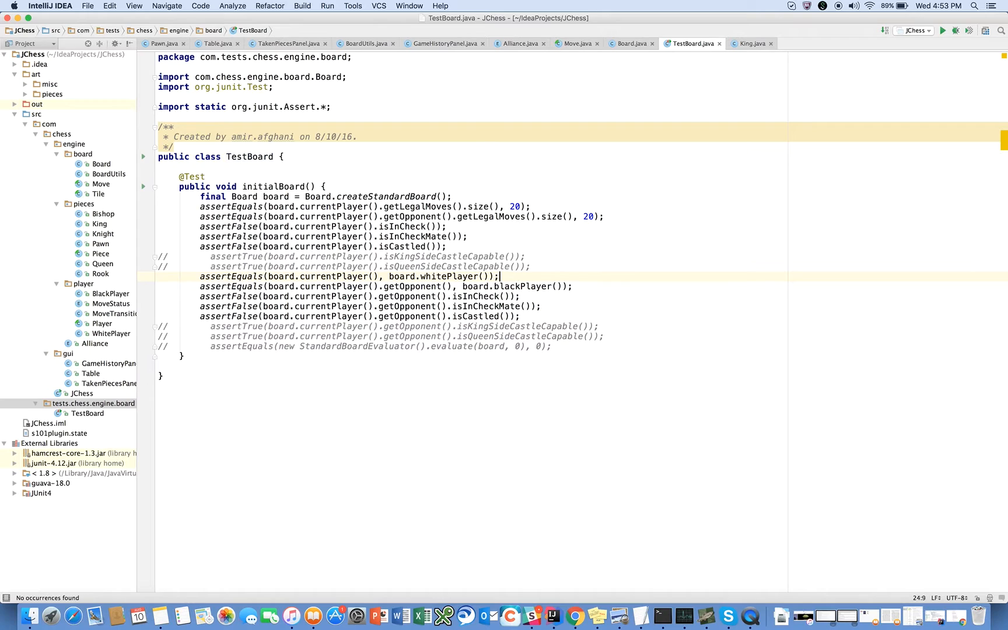
Add a blank line after the whitePlayer assertEquals in initialBoard
{"action": "key", "text": "enter"}
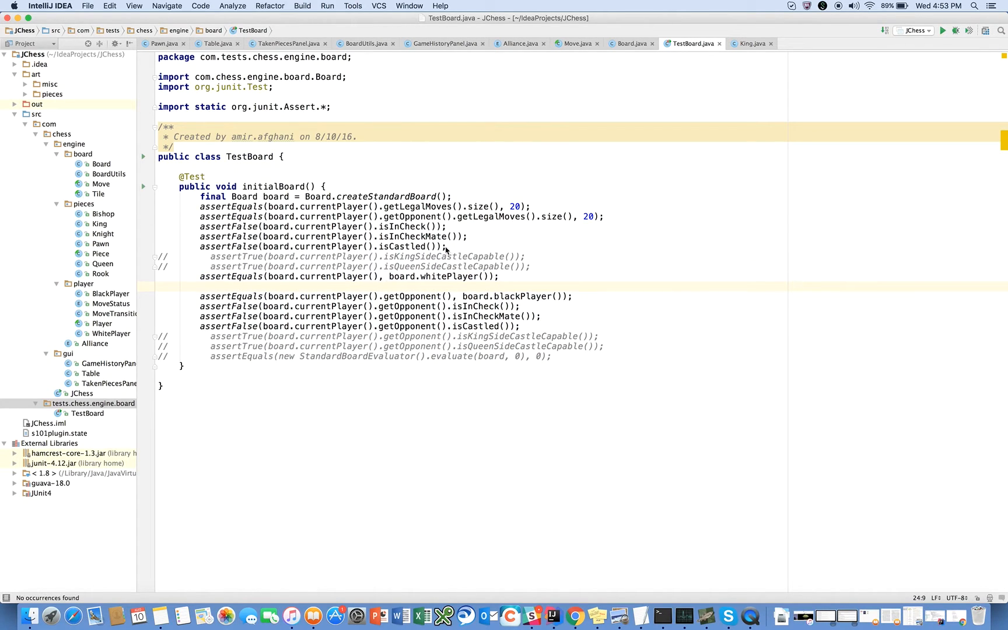
{"action": "mouse_move", "coordinate": [371, 241]}
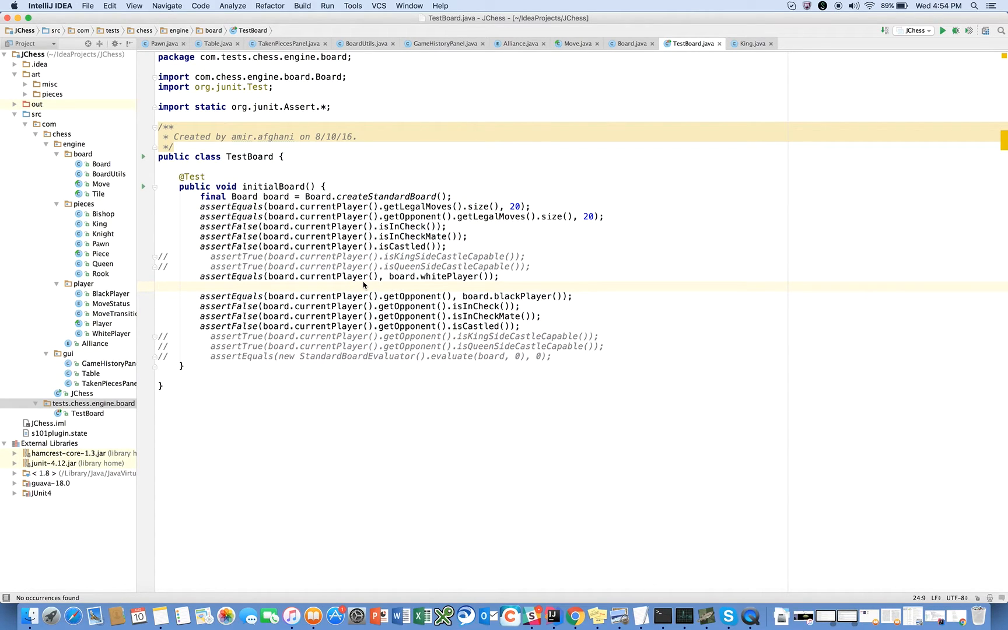
{"action": "mouse_move", "coordinate": [369, 306]}
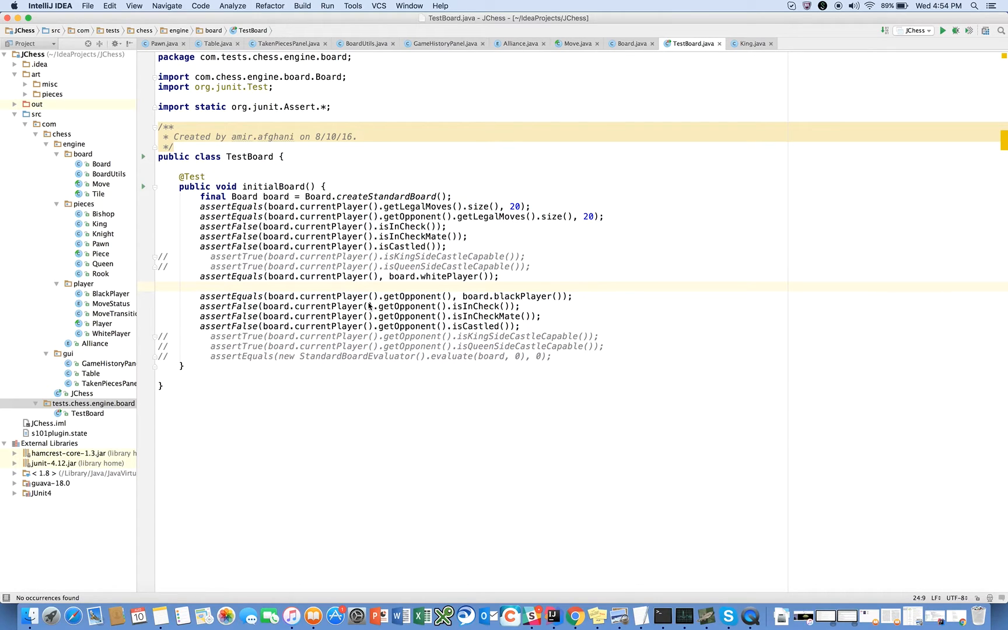
{"action": "mouse_move", "coordinate": [442, 261]}
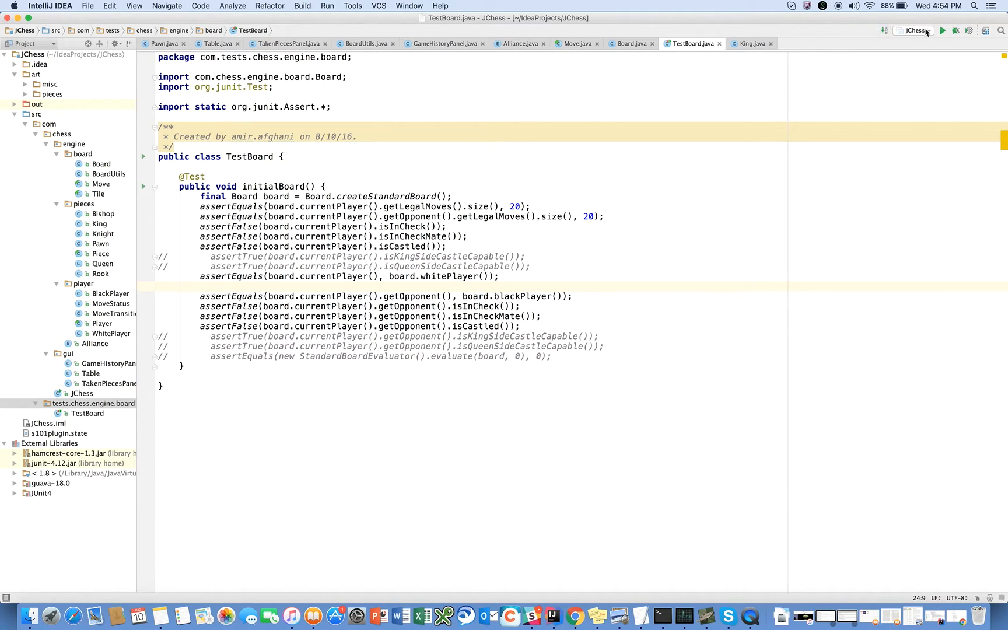
Run the JChess configuration, which prints the starting chess board in the output
{"action": "left_click", "coordinate": [943, 30]}
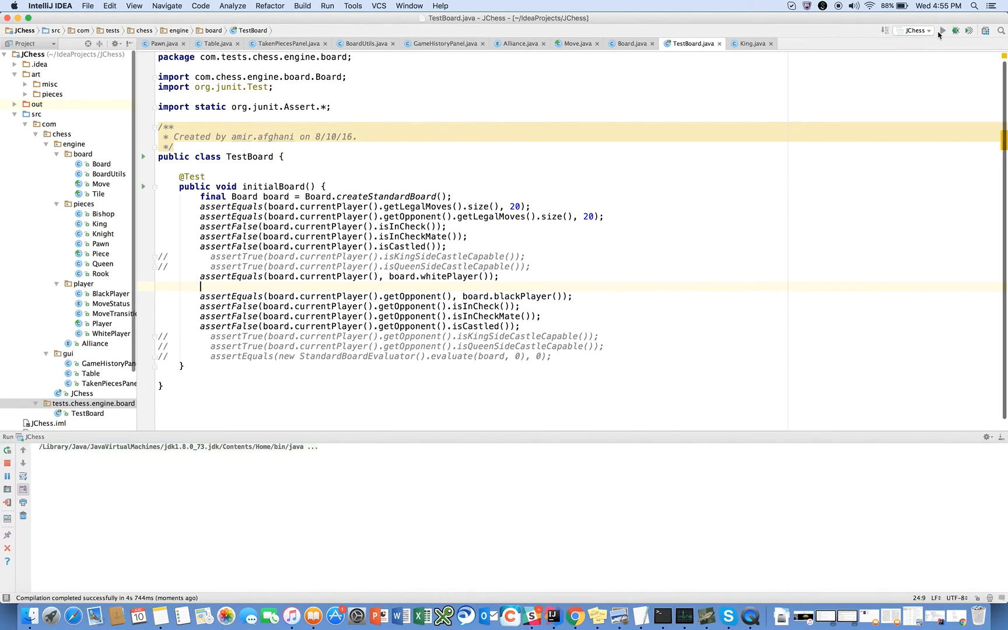
{"action": "left_click", "coordinate": [943, 30]}
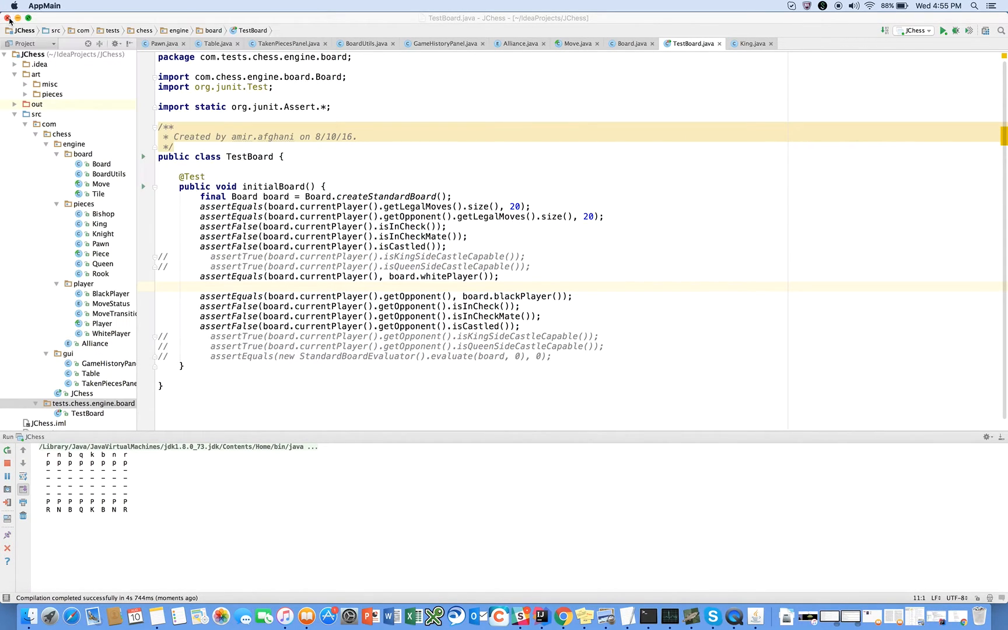
{"action": "right_click", "coordinate": [249, 157]}
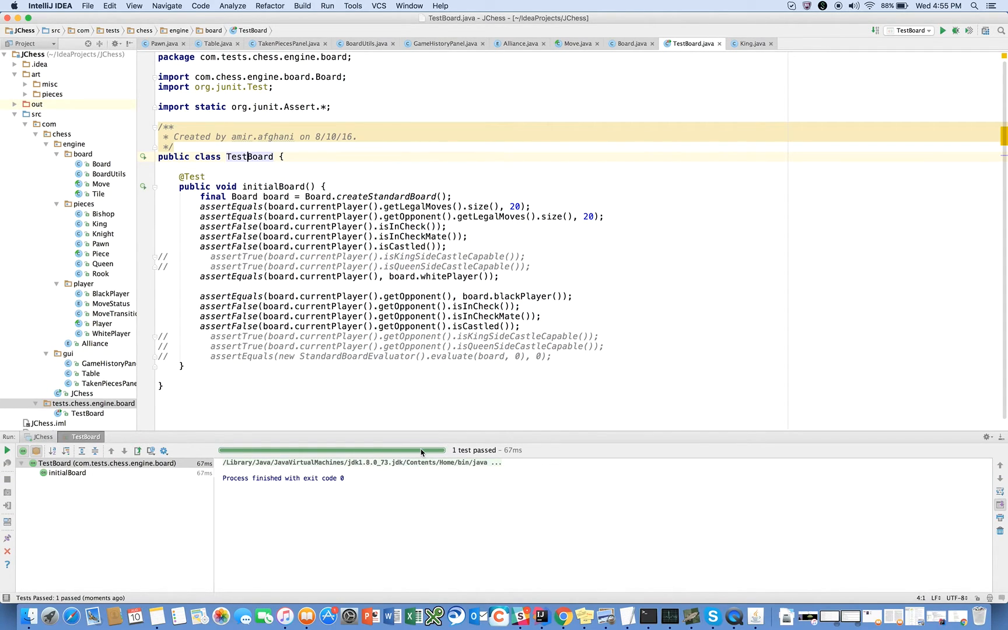
{"action": "mouse_move", "coordinate": [515, 449]}
{"action": "type", "text": "1"}
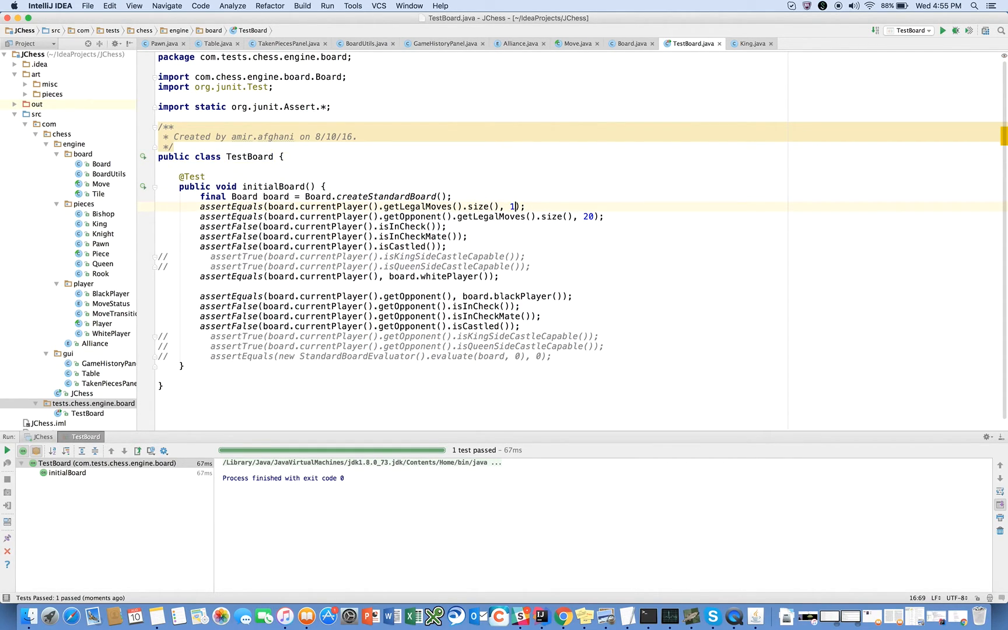
Change the first assertEquals expected move count from 20 to 19 and rerun, which fails
{"action": "type", "text": "9"}
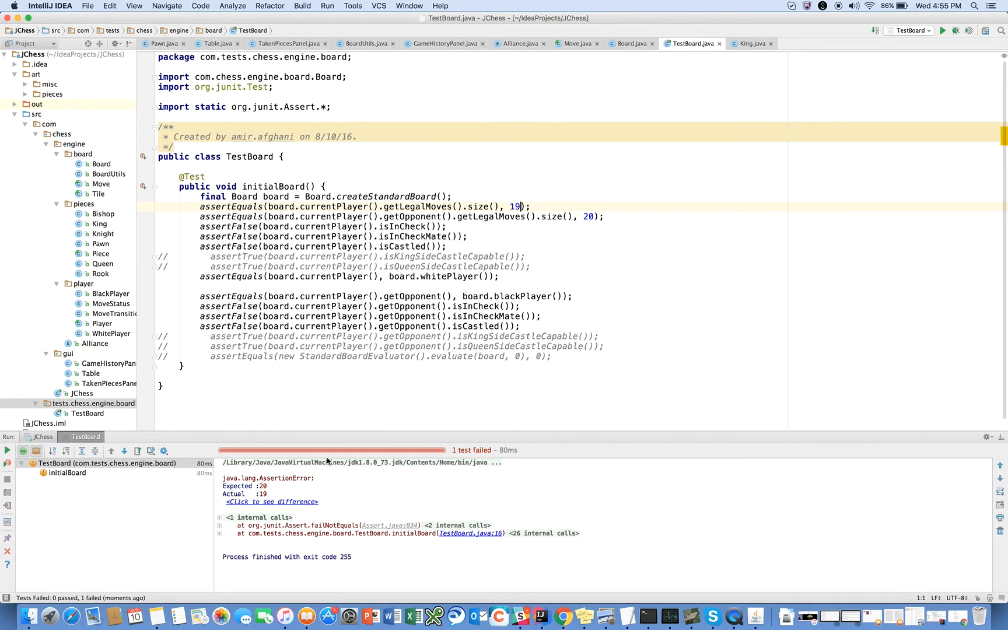
{"action": "mouse_move", "coordinate": [374, 449]}
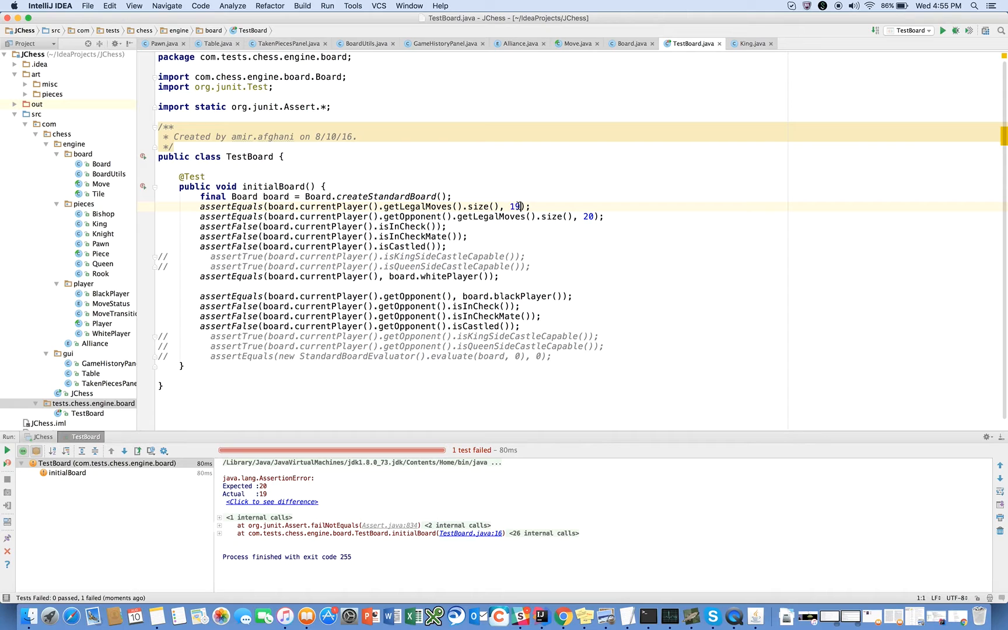
{"action": "double_click", "coordinate": [514, 207]}
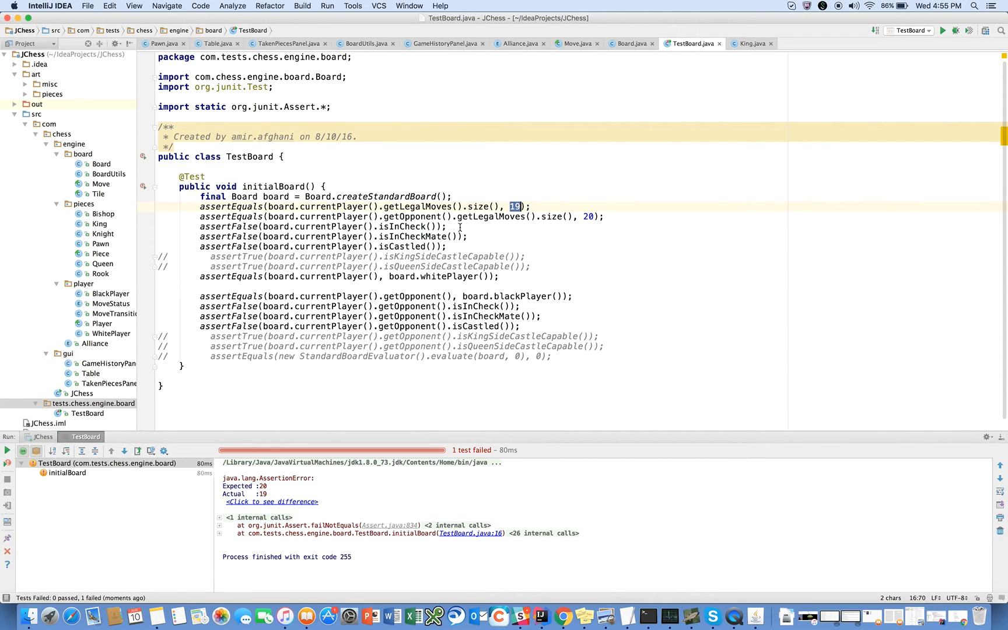
Restore the first assertEquals expected legal move count to 20
{"action": "type", "text": "20"}
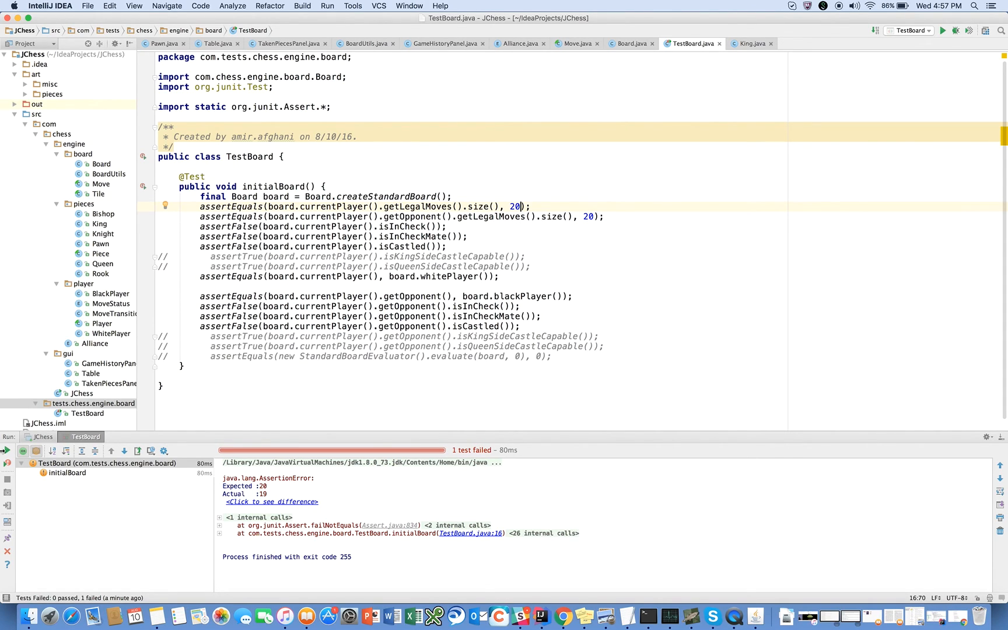
{"action": "mouse_move", "coordinate": [727, 129]}
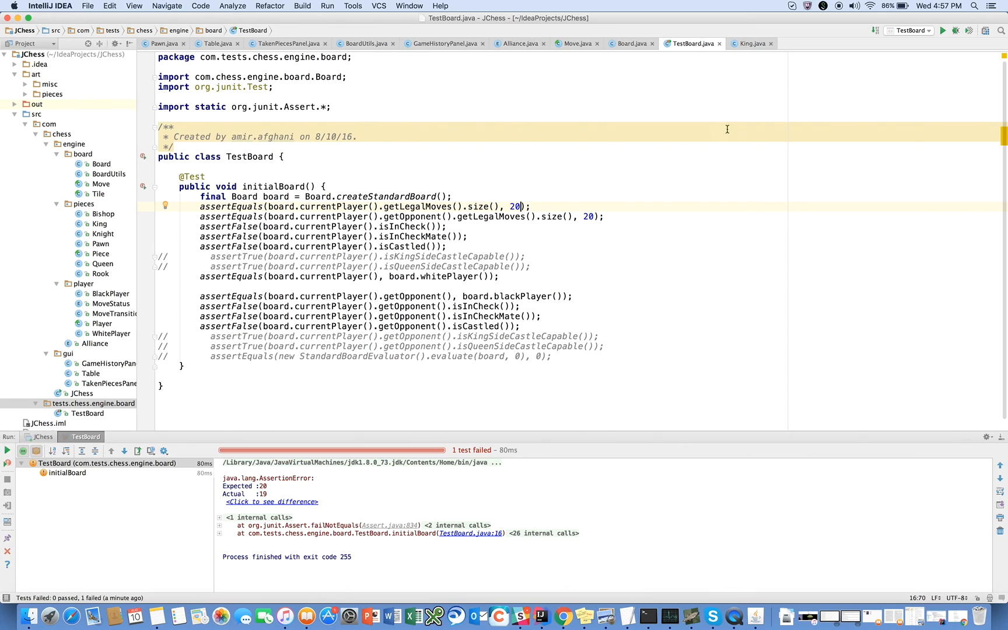